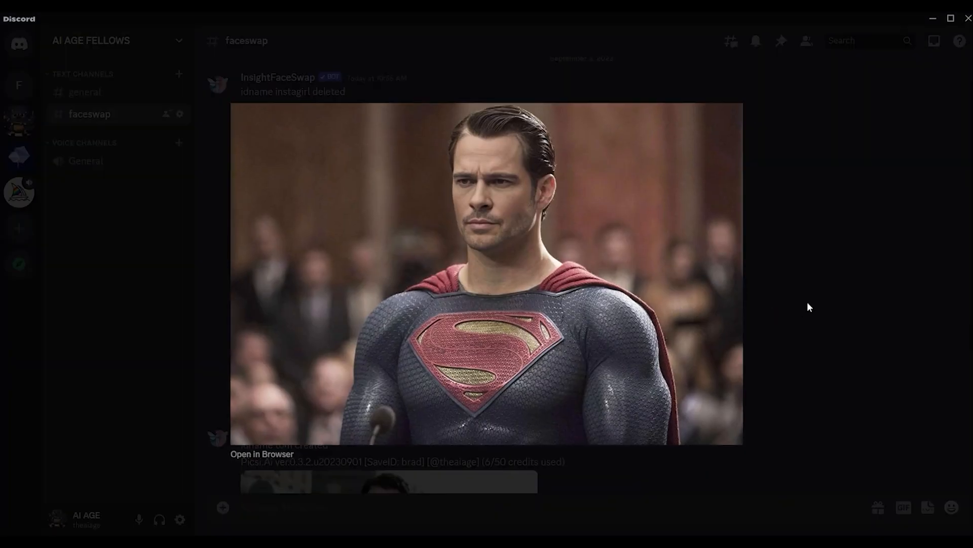
Close the enlarged face-swapped Superman image preview.
left_click(262, 454)
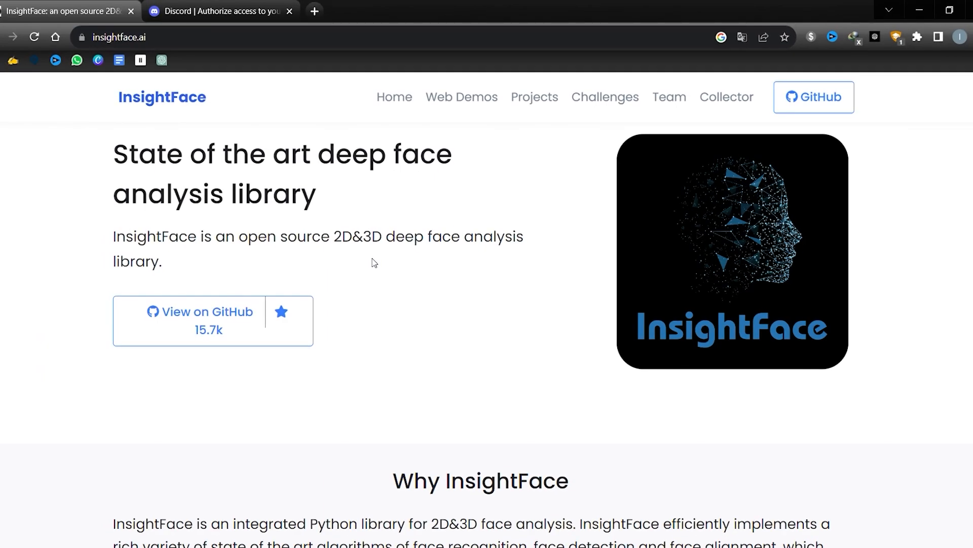
mouse_move(366, 261)
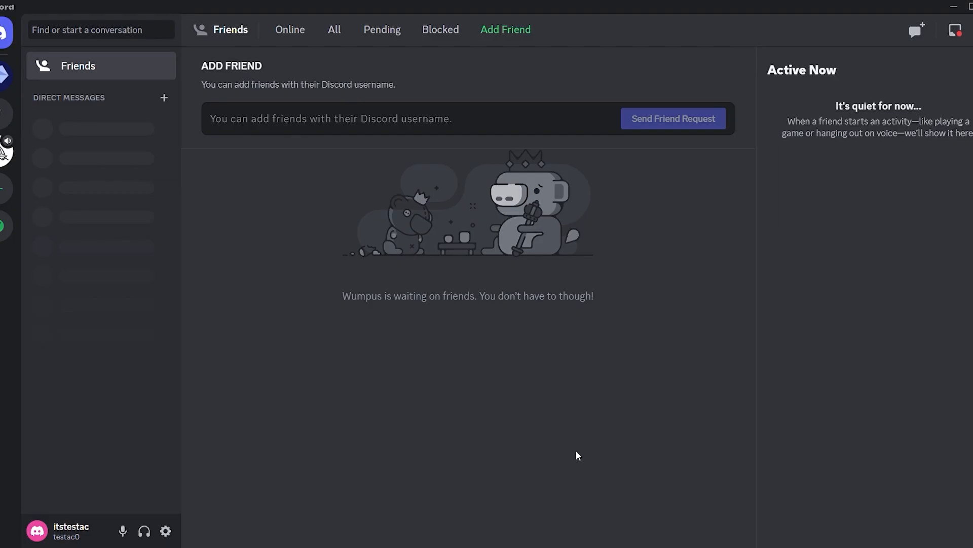
mouse_move(633, 347)
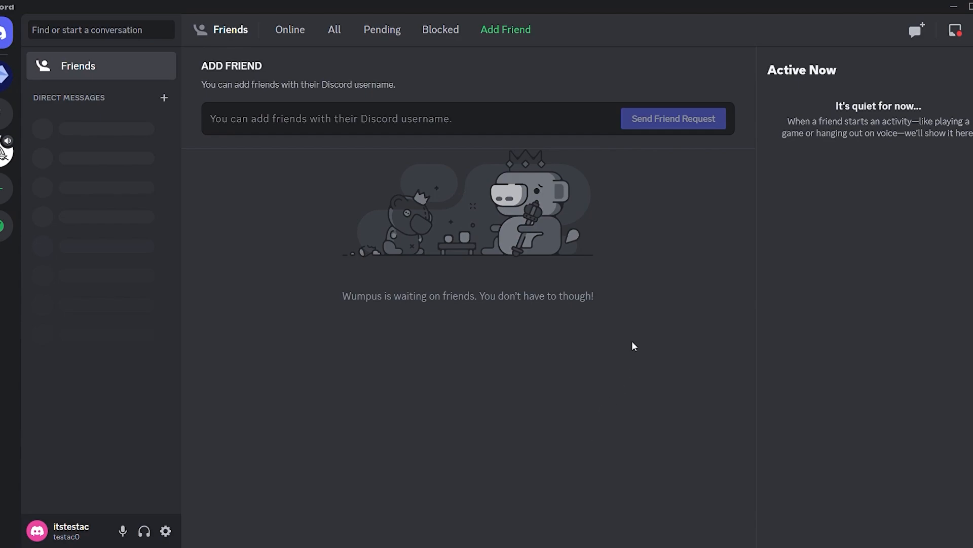
mouse_move(652, 300)
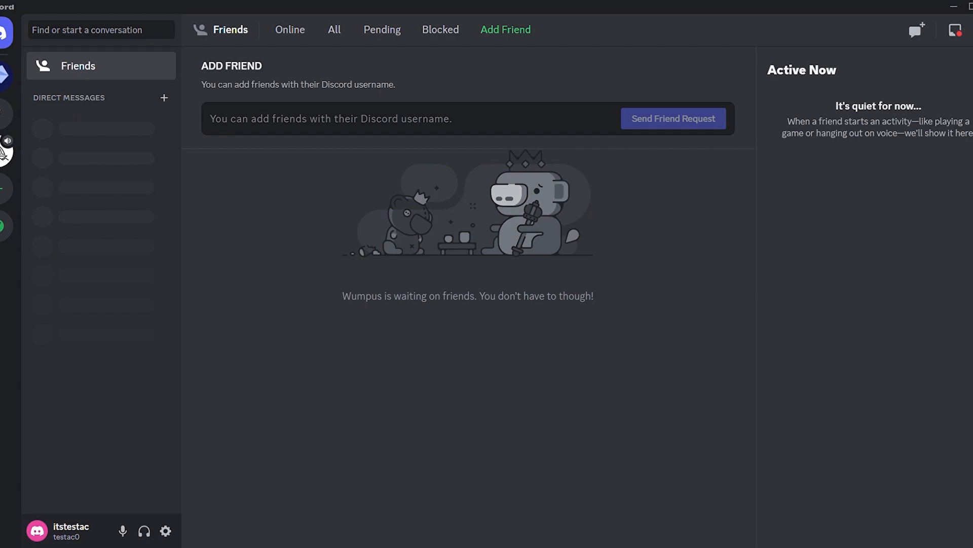
Create a new server from scratch for friends, named Faceswap.
left_click(8, 189)
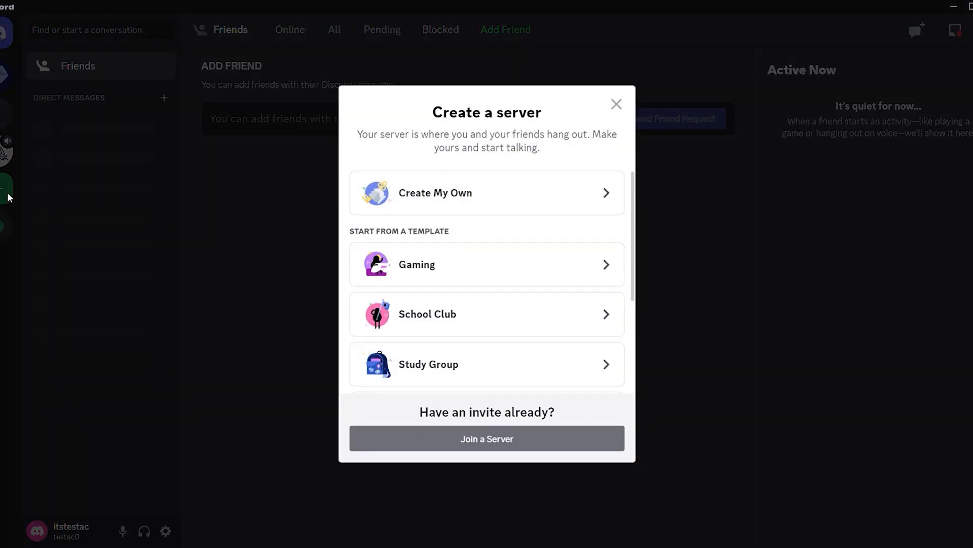
mouse_move(505, 201)
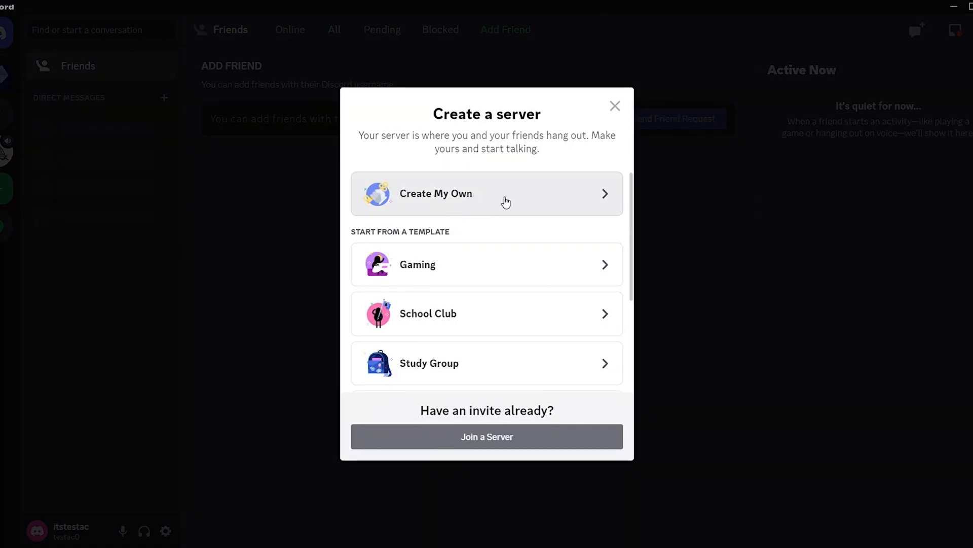
left_click(487, 193)
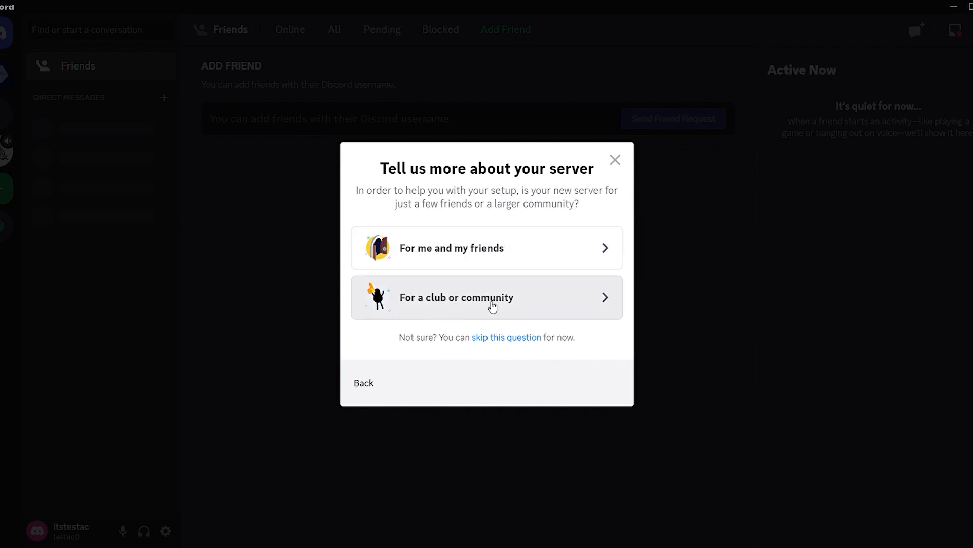
mouse_move(461, 252)
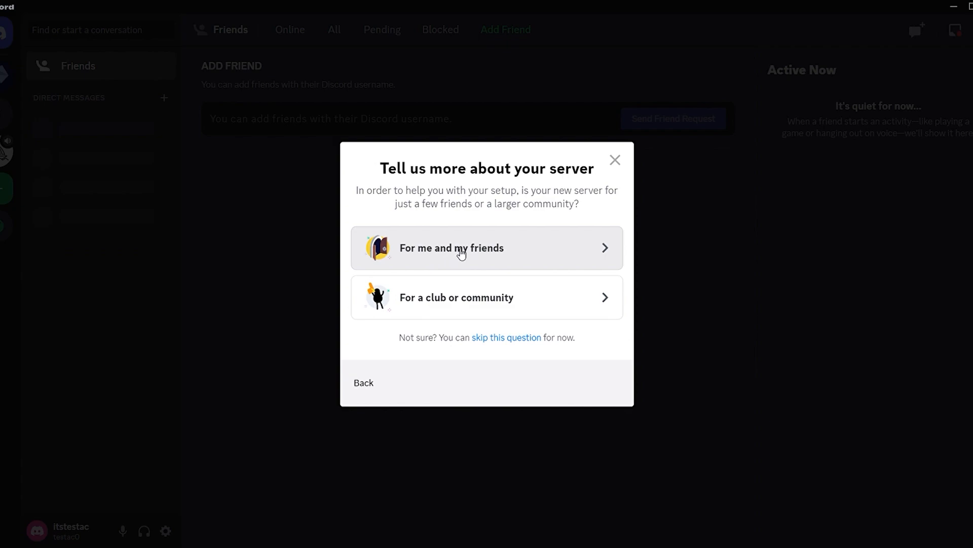
left_click(487, 247)
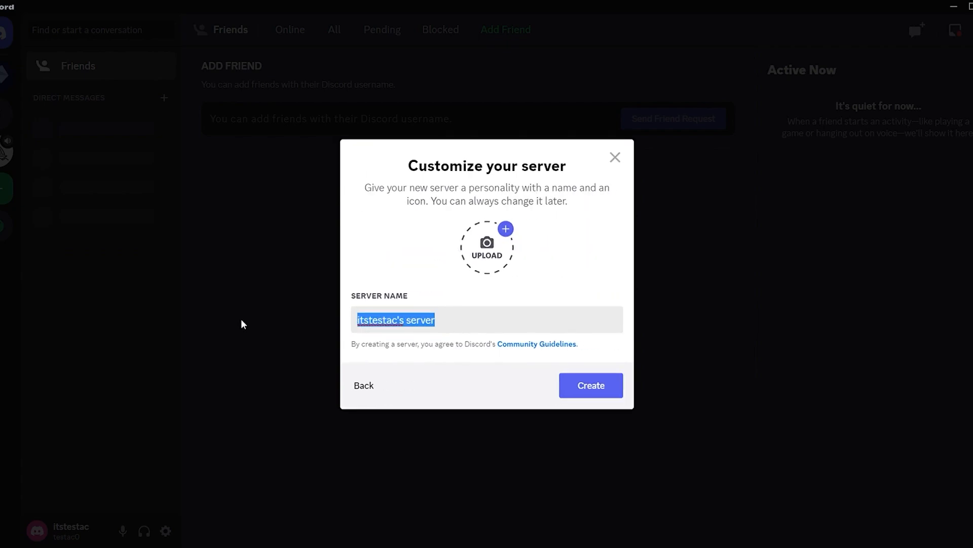
type("Faceswa")
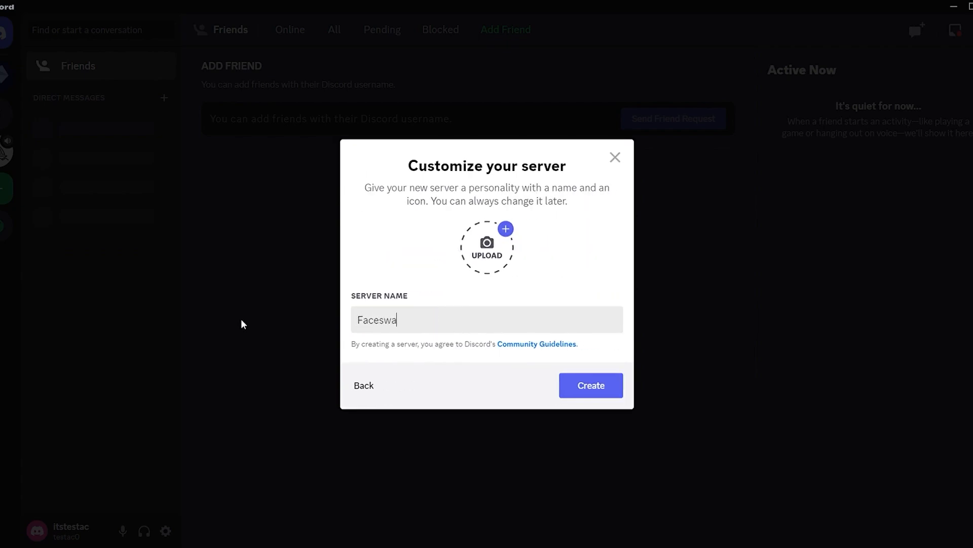
type("p")
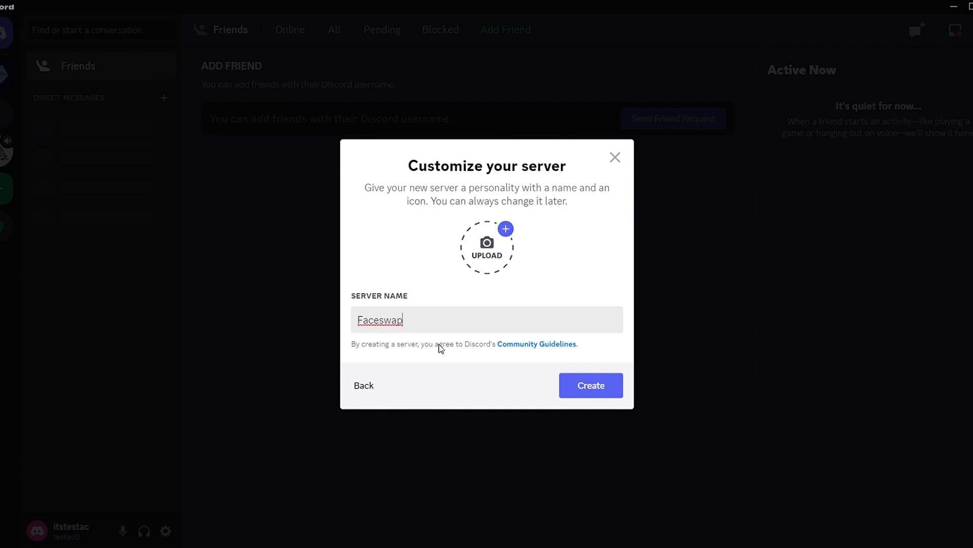
left_click(590, 385)
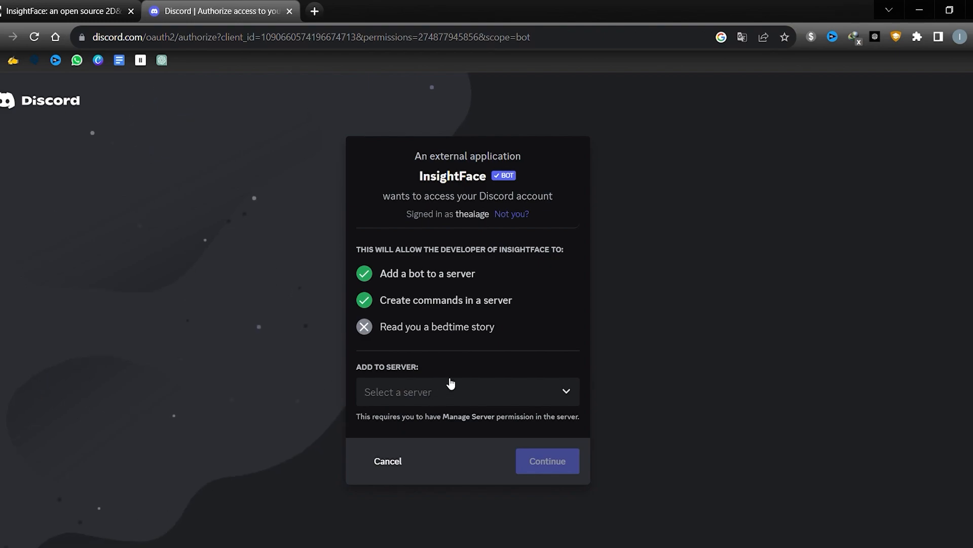
Authorize the InsightFace bot onto Faceswap, pass the captcha, and go to the server.
left_click(466, 391)
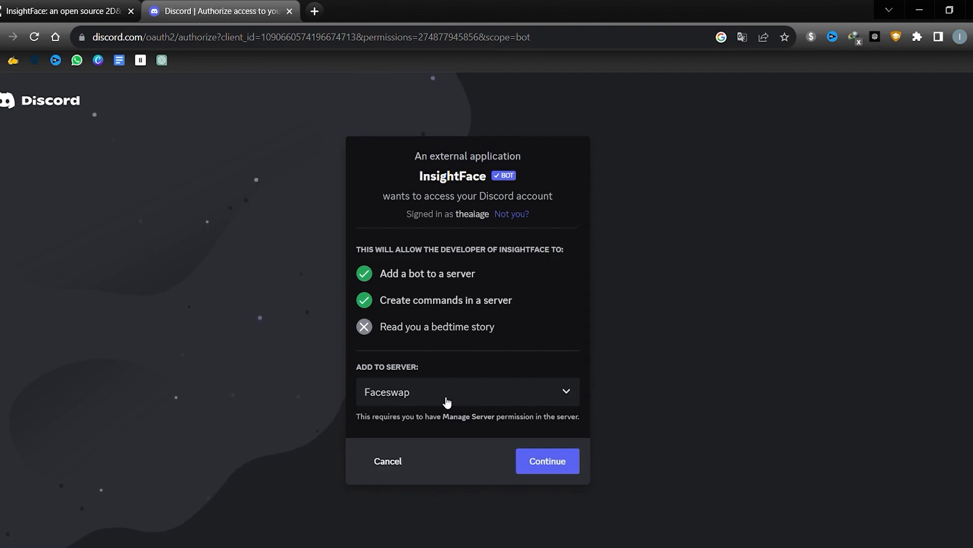
mouse_move(427, 402)
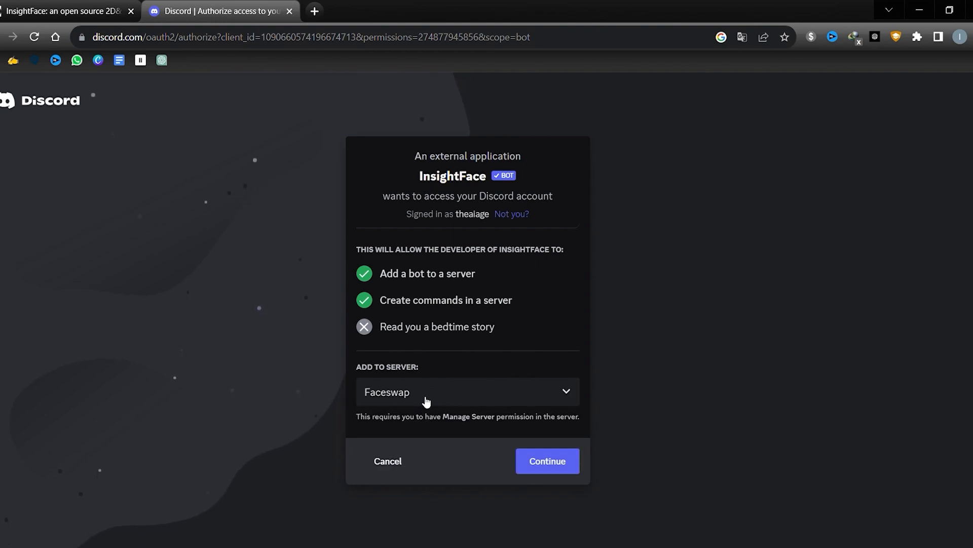
left_click(546, 461)
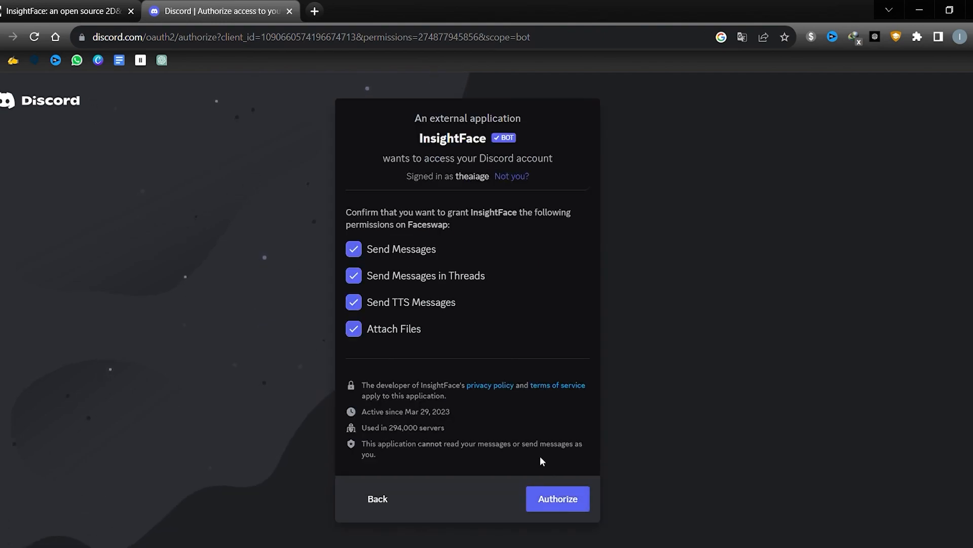
left_click(557, 499)
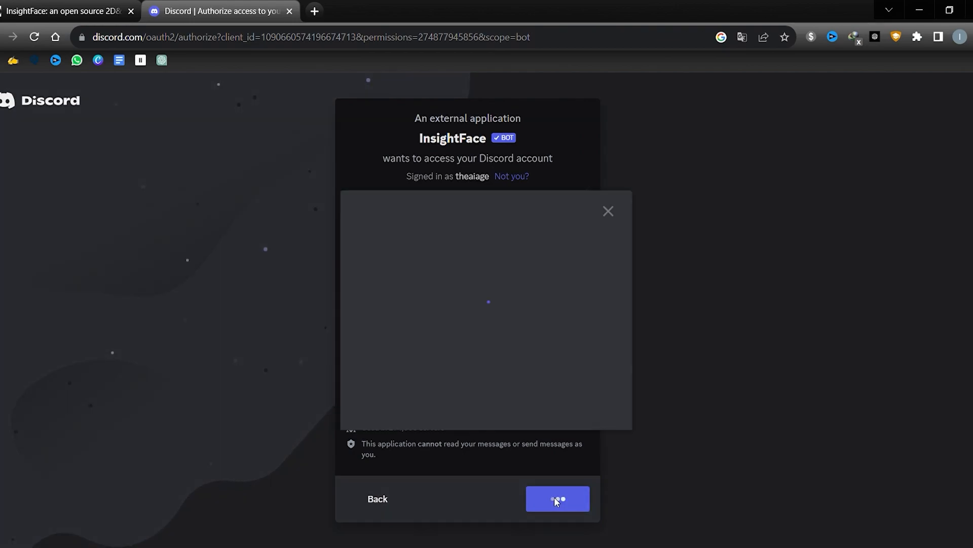
left_click(557, 499)
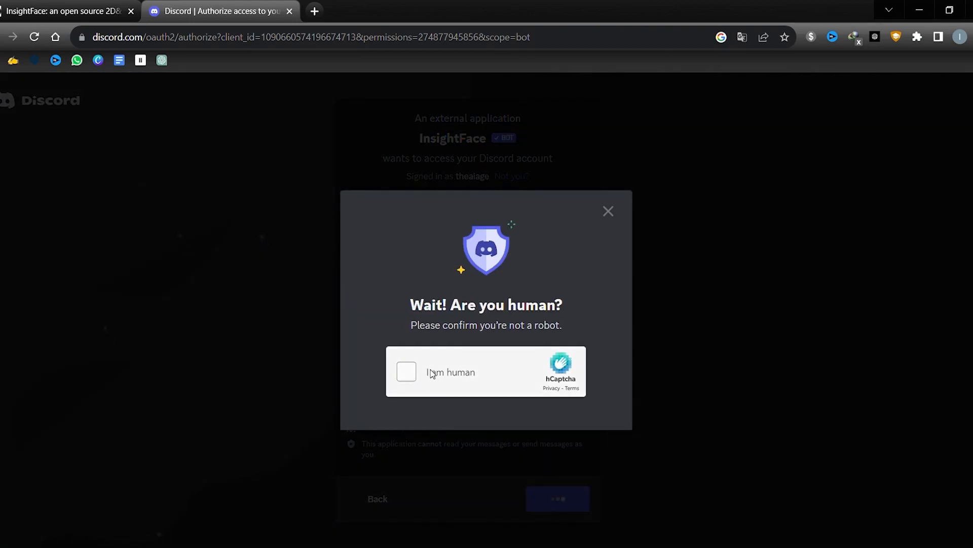
left_click(406, 371)
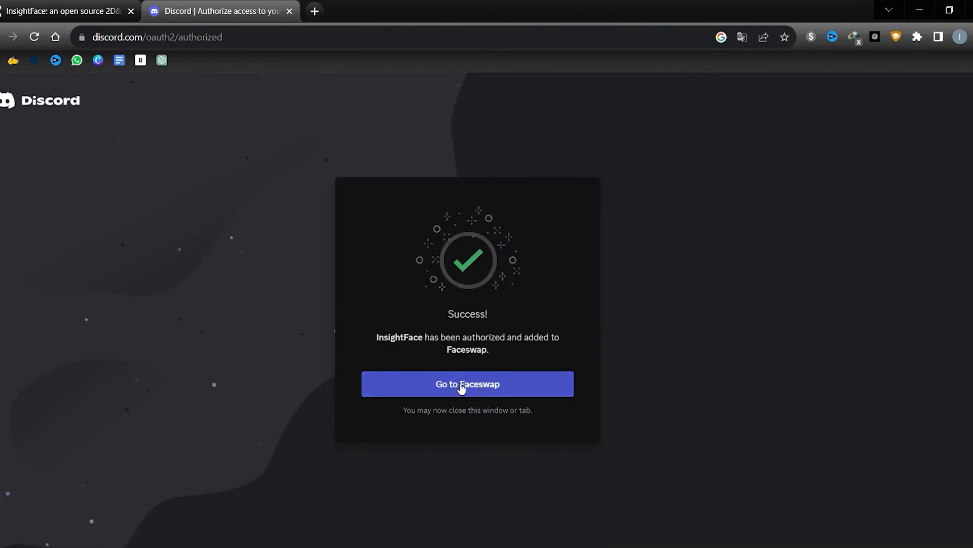
left_click(468, 383)
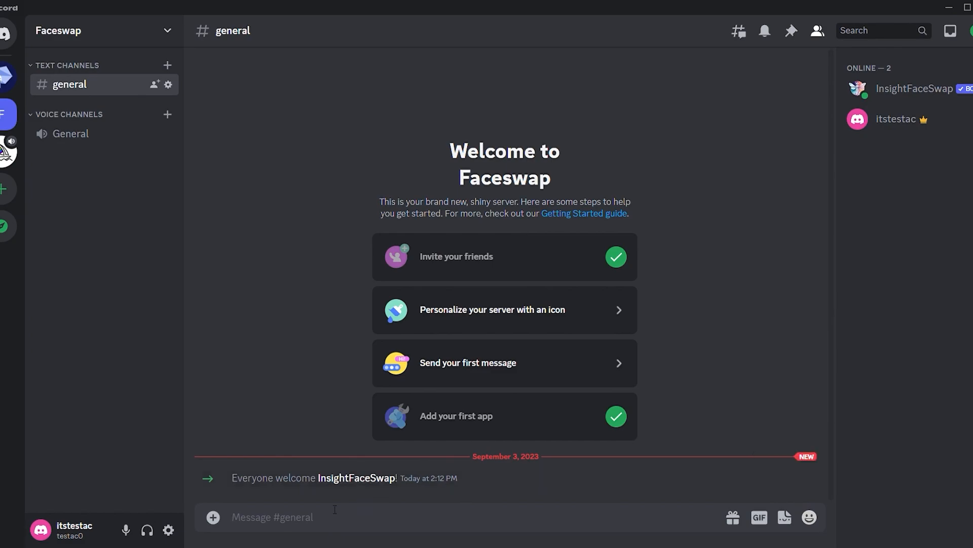
Start the /saveid command in the general channel.
type("/saveid idname image")
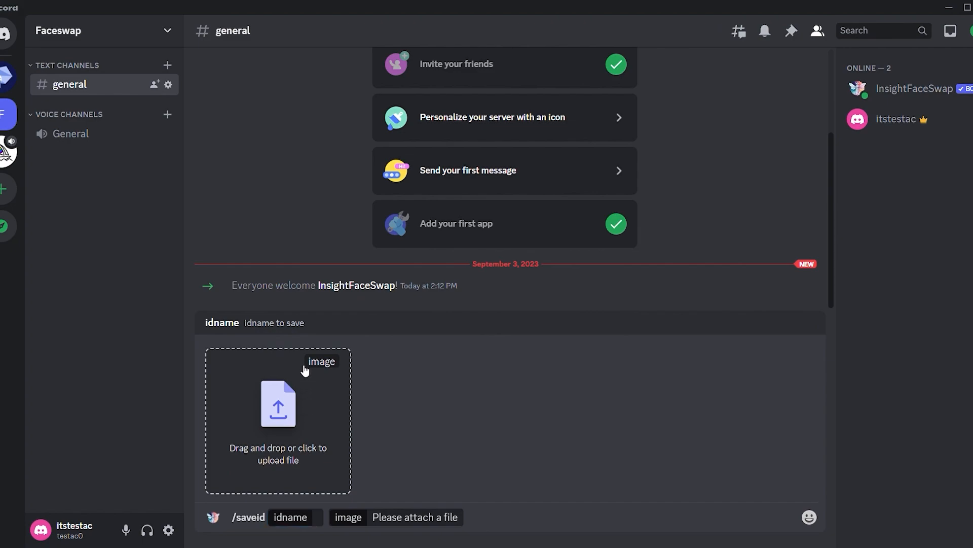
mouse_move(379, 310)
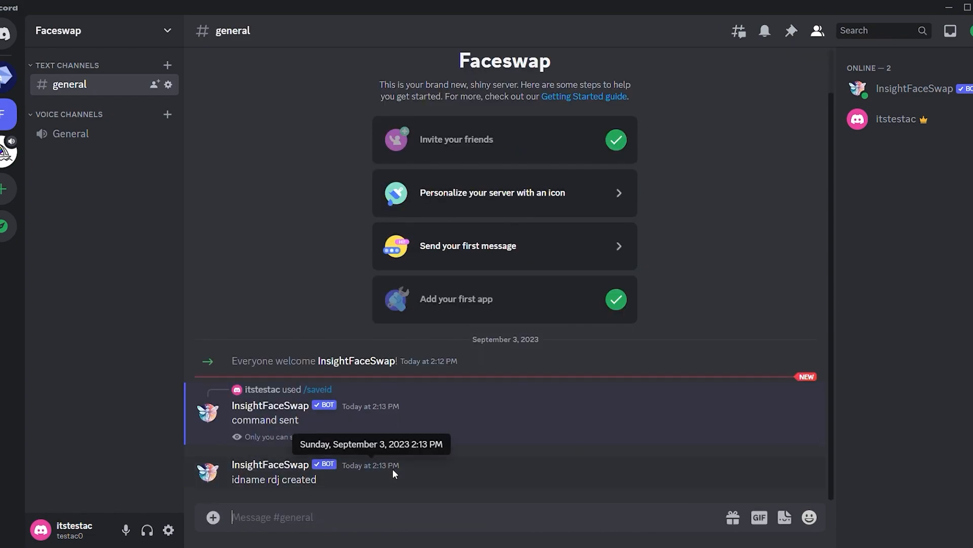
mouse_move(386, 489)
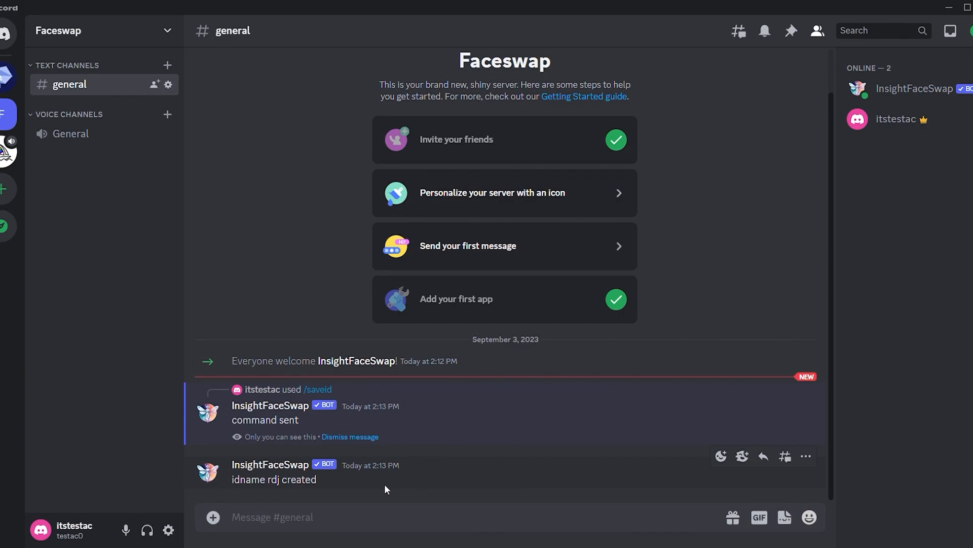
Start /swapid and enter rdj as the idname to apply to the Superman photo.
type("/s")
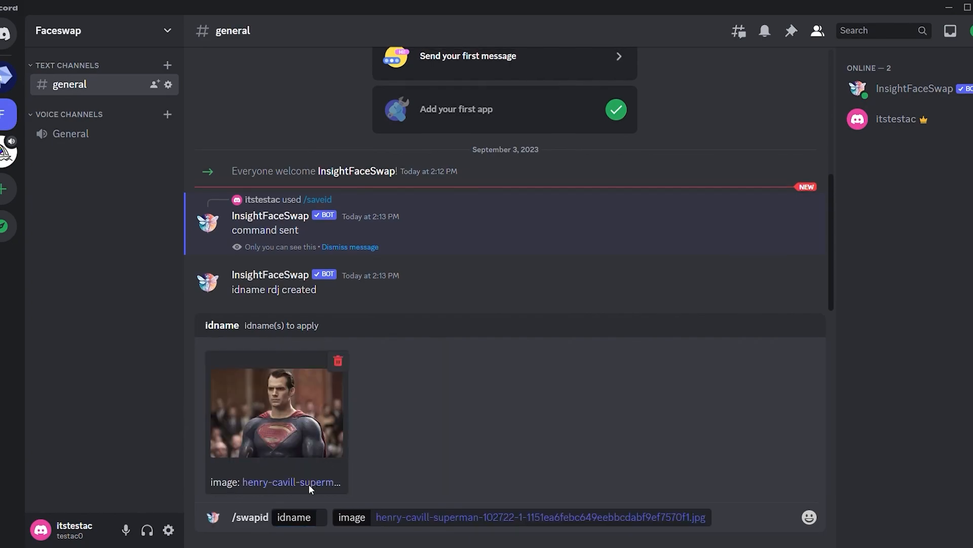
left_click(294, 516)
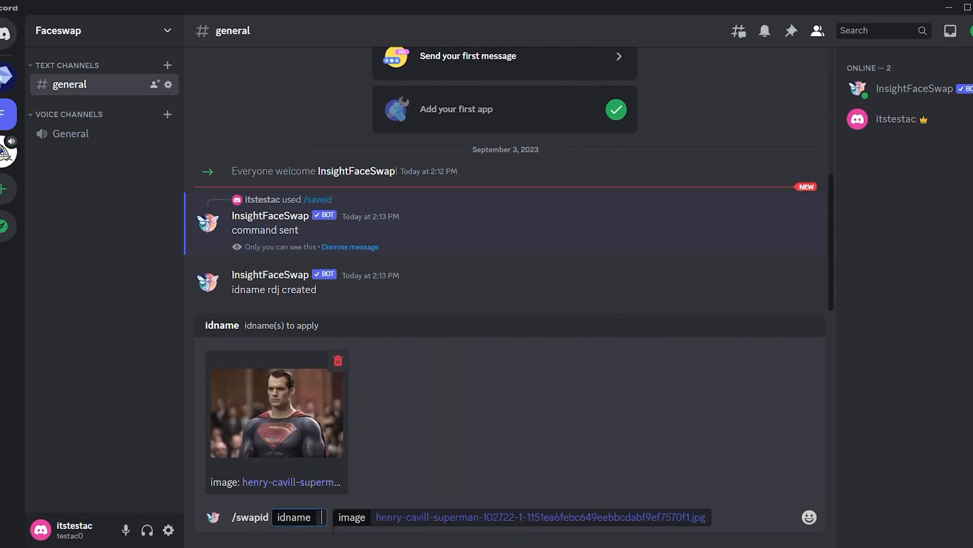
type("rdj")
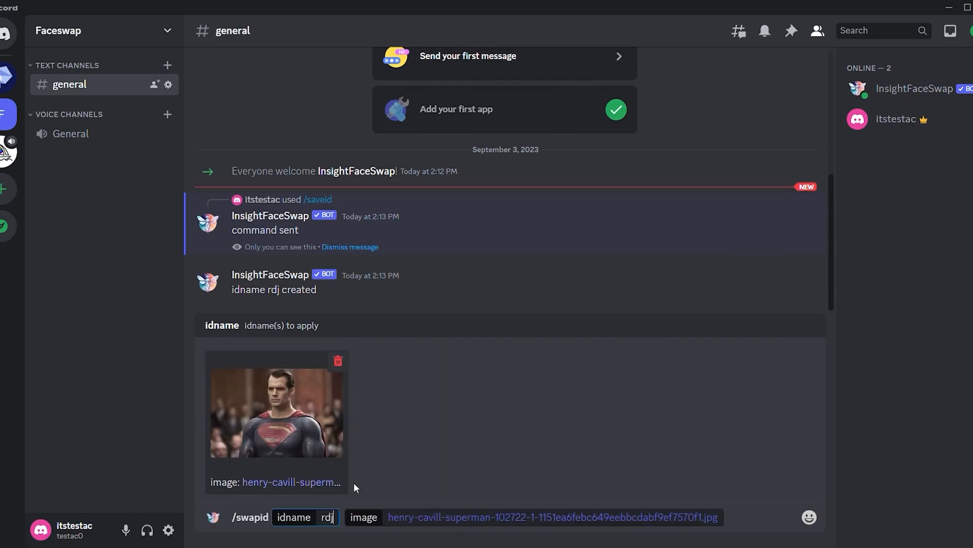
mouse_move(361, 452)
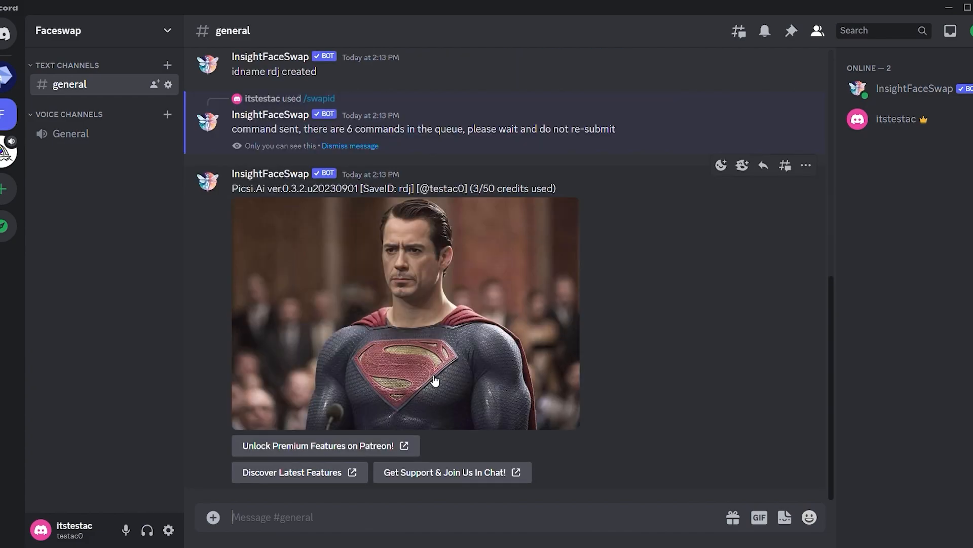
mouse_move(438, 284)
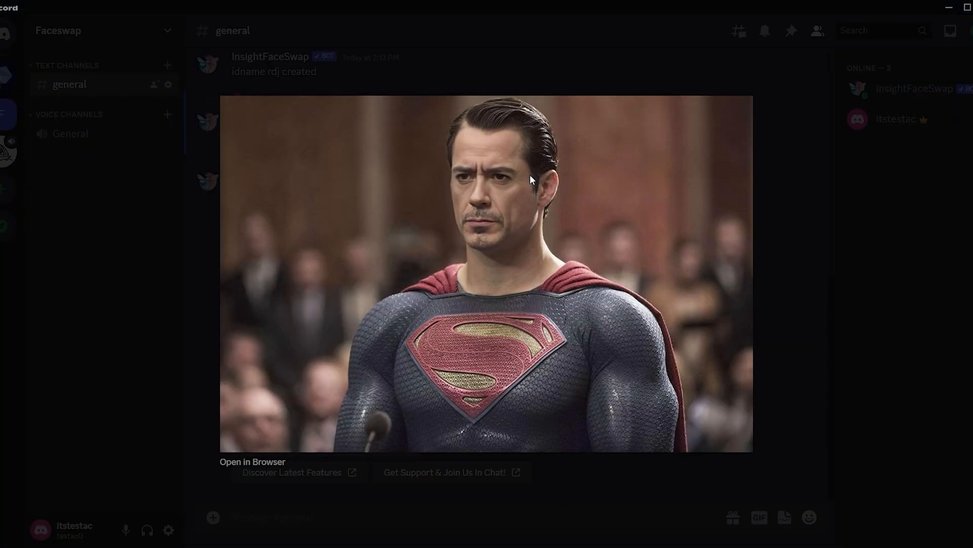
mouse_move(780, 341)
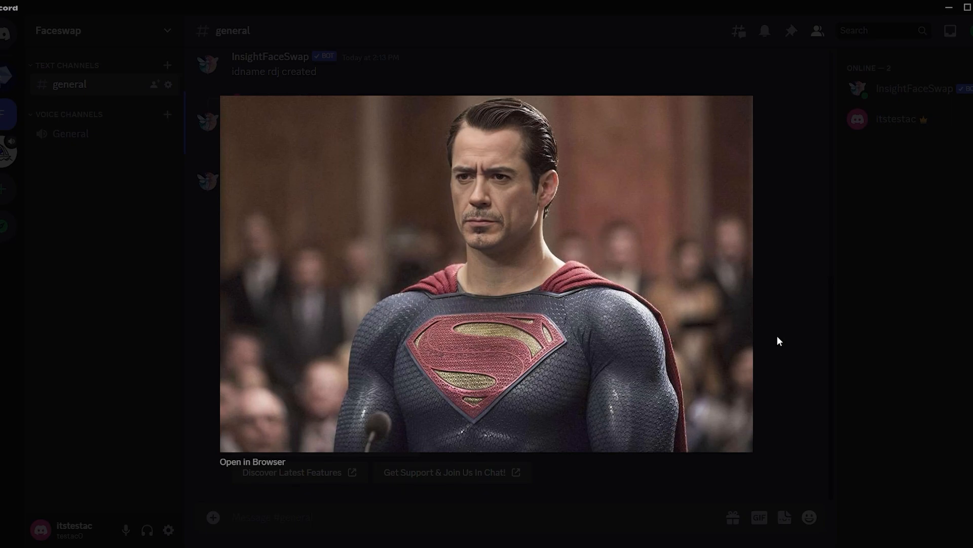
Send /saveid with idname leo for the DiCaprio photo.
type("/")
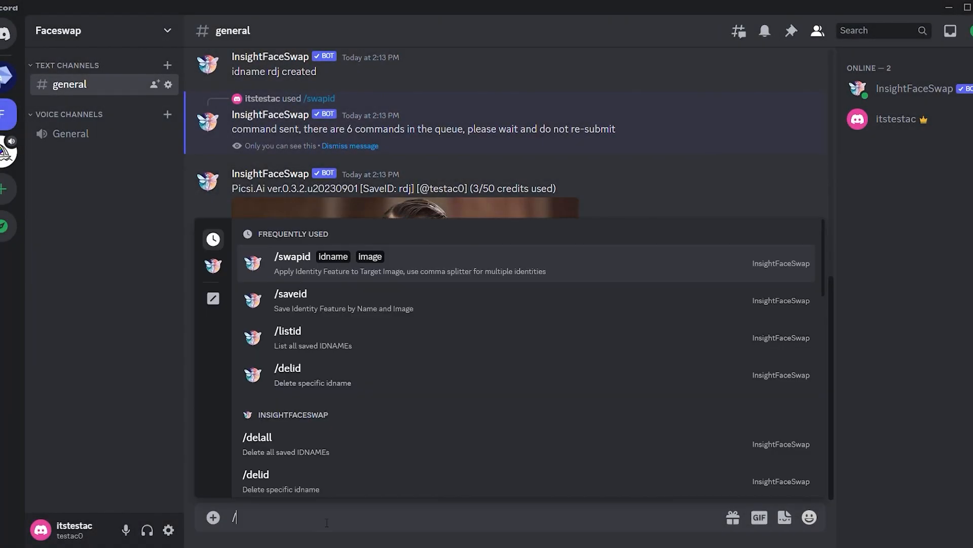
type("saveid idname image 784599-Leonardo-DiCaprio-Face-Glance-Smile-Beard-Moustache.jpg")
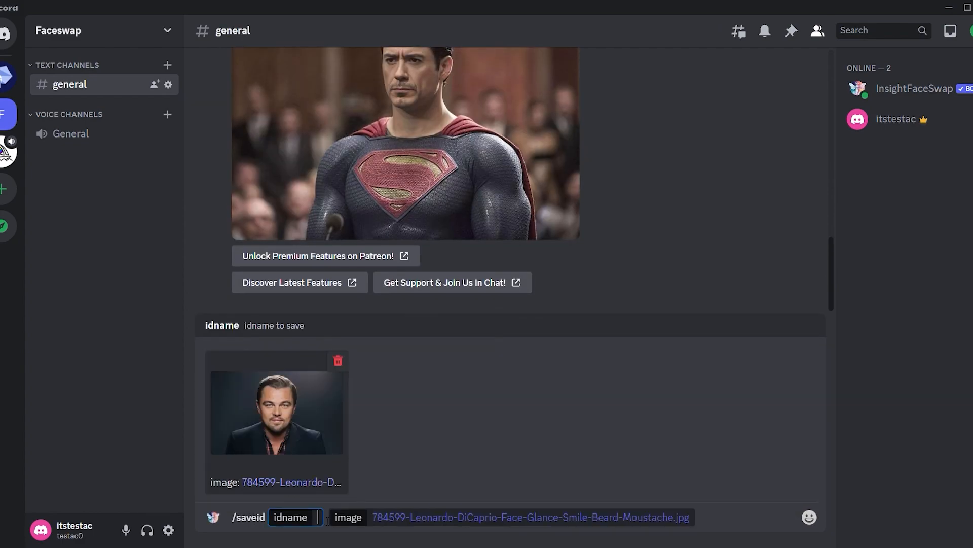
type("le")
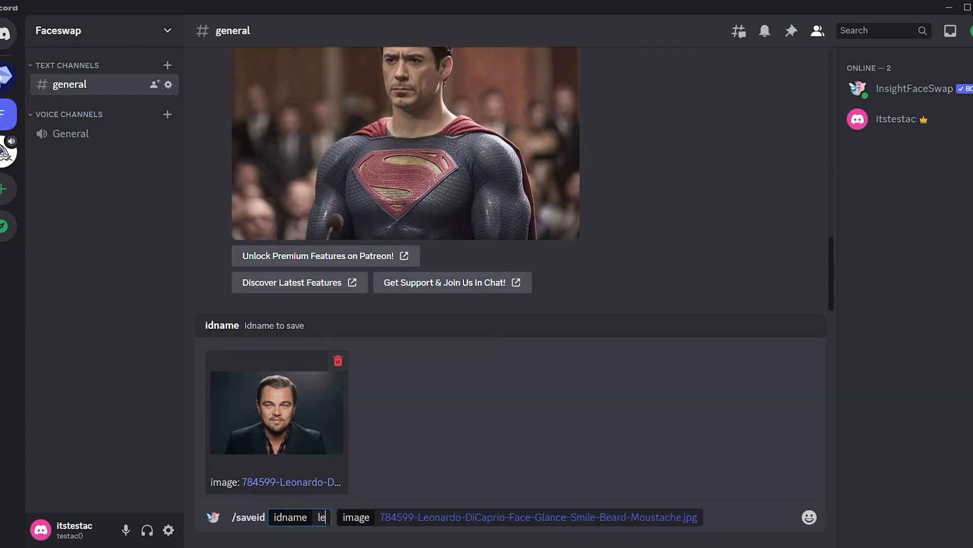
type("o")
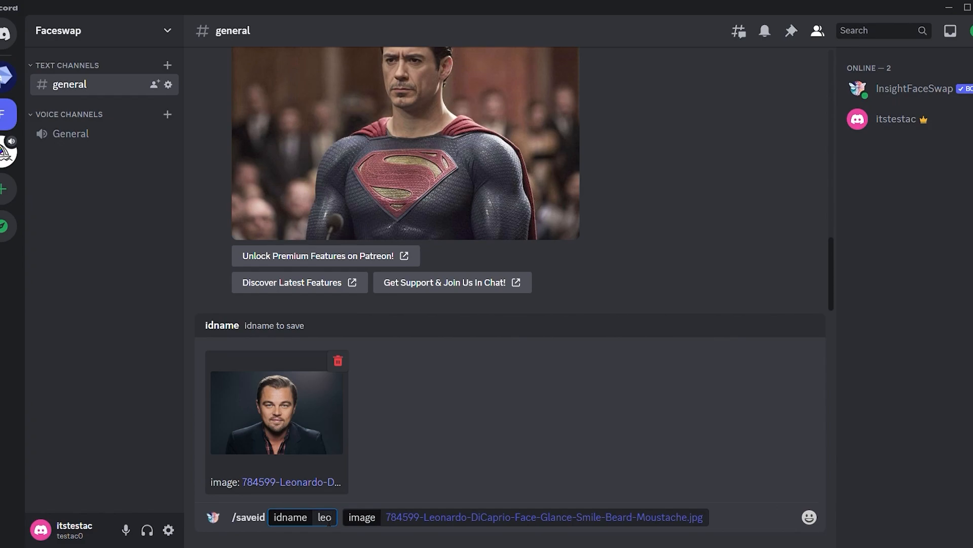
key("Return")
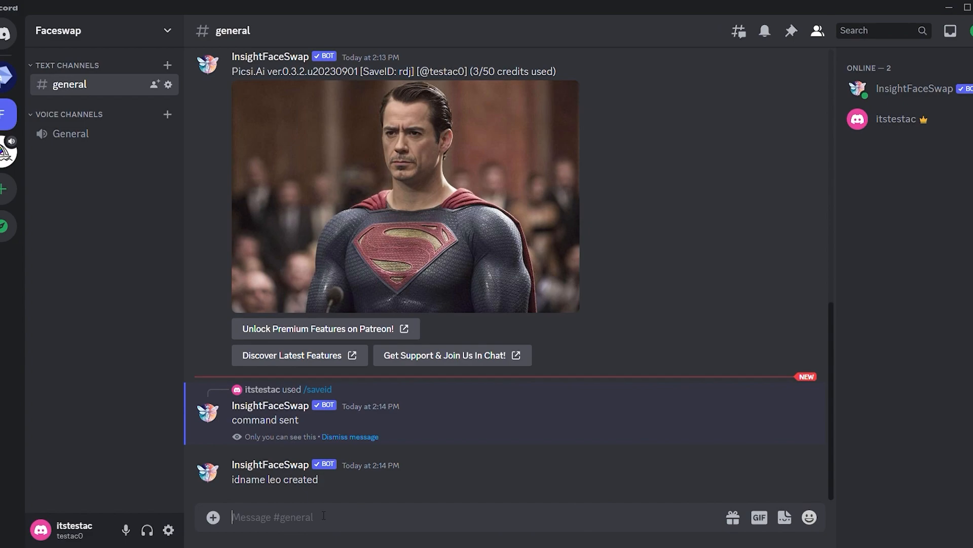
Run /swapid with the soldier target image and view the leo-swapped result enlarged.
type("/swa")
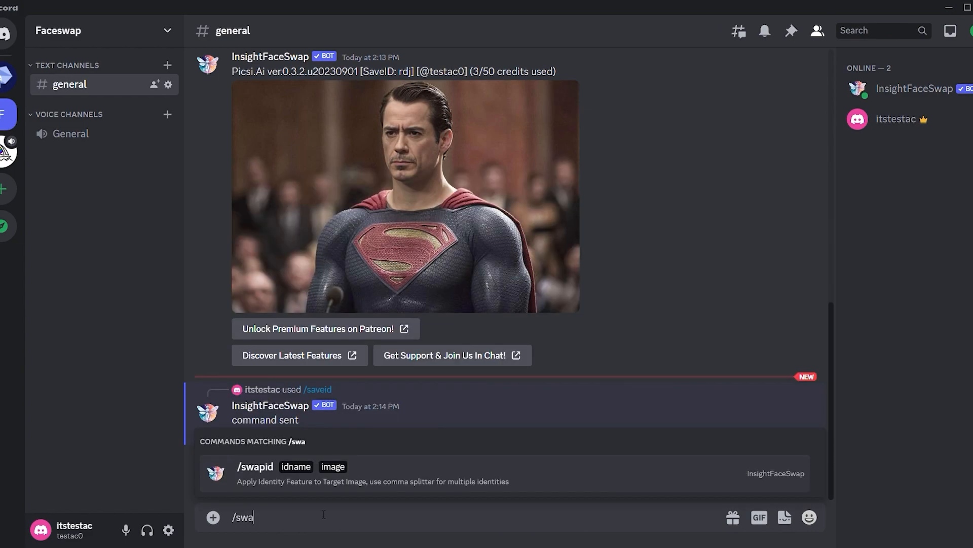
left_click(255, 466)
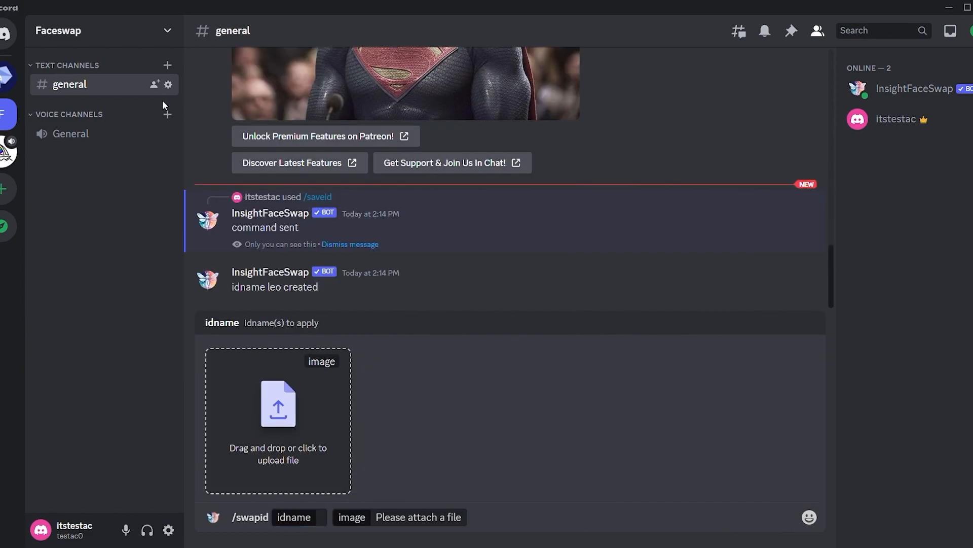
left_click(278, 420)
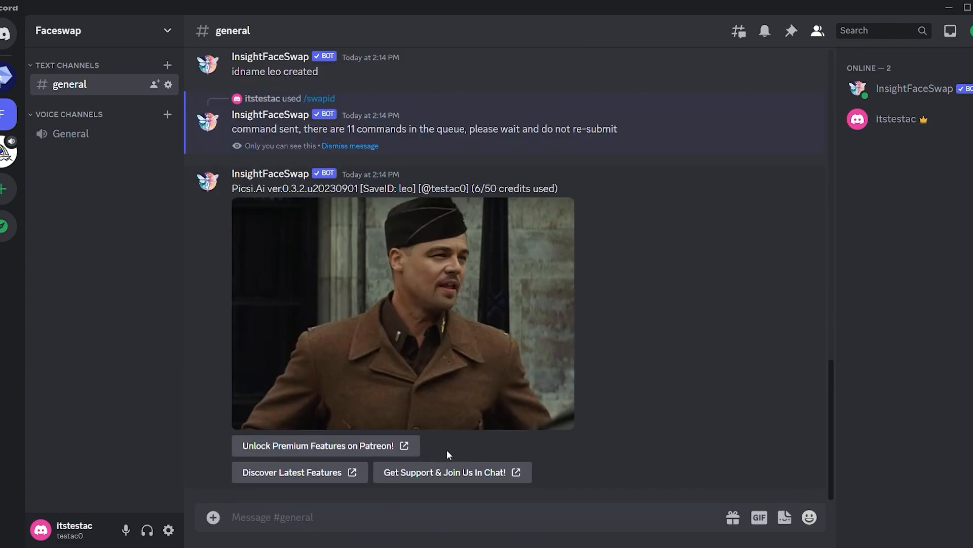
left_click(402, 313)
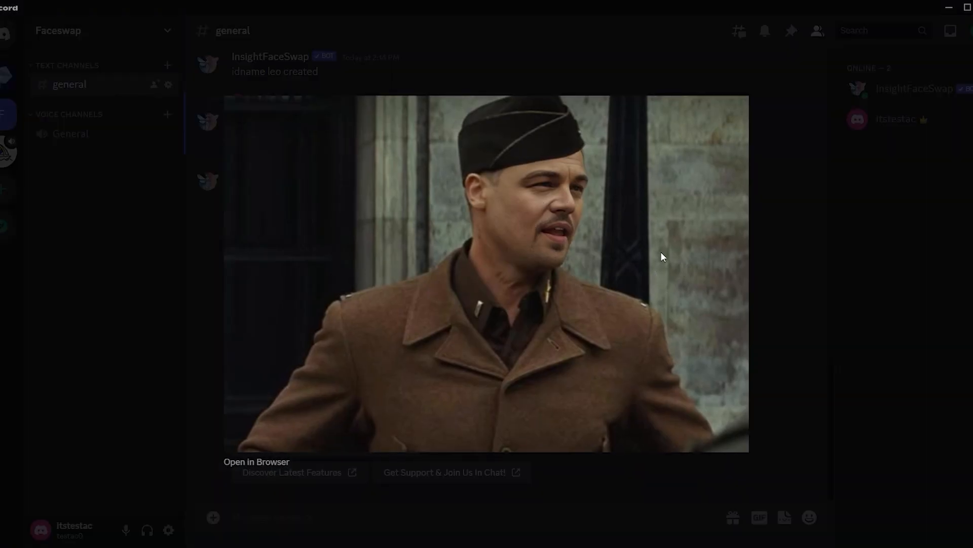
mouse_move(766, 319)
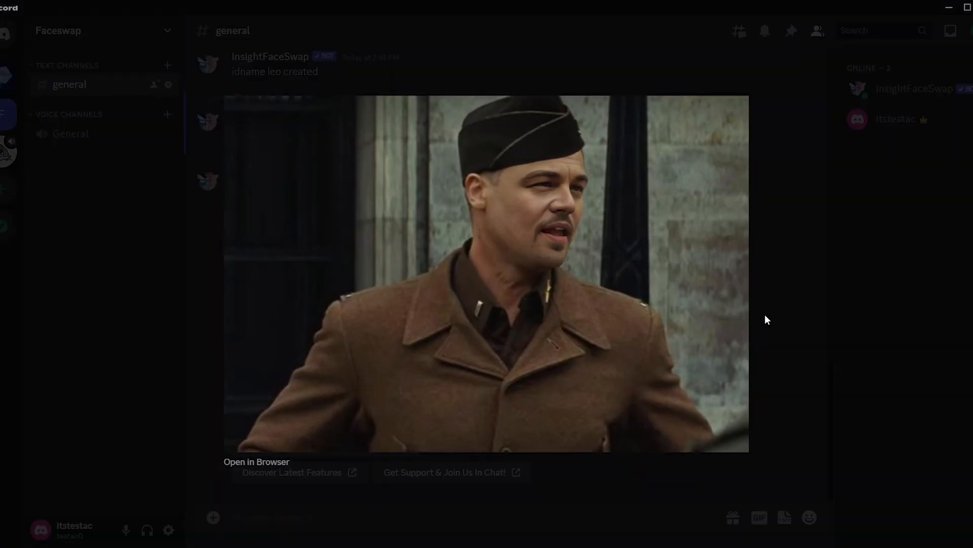
mouse_move(770, 286)
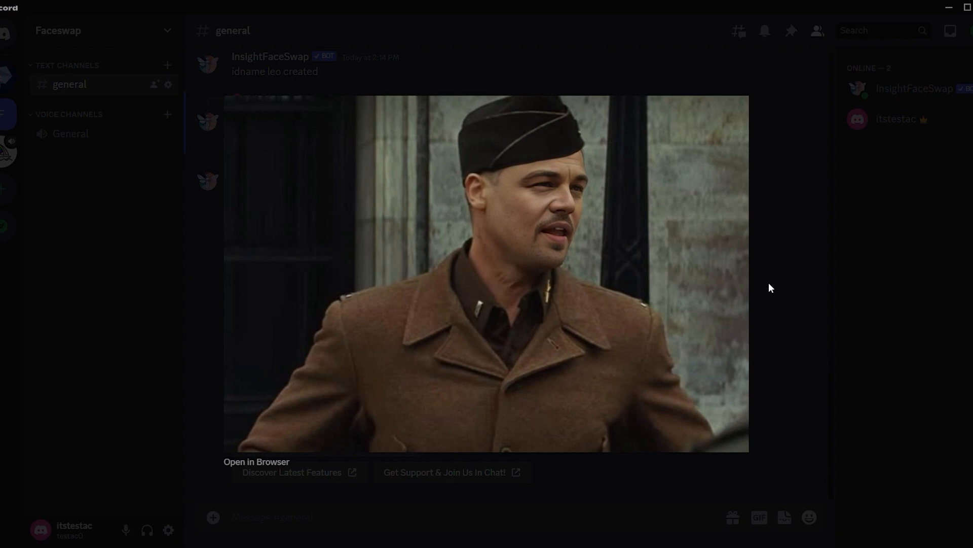
mouse_move(770, 109)
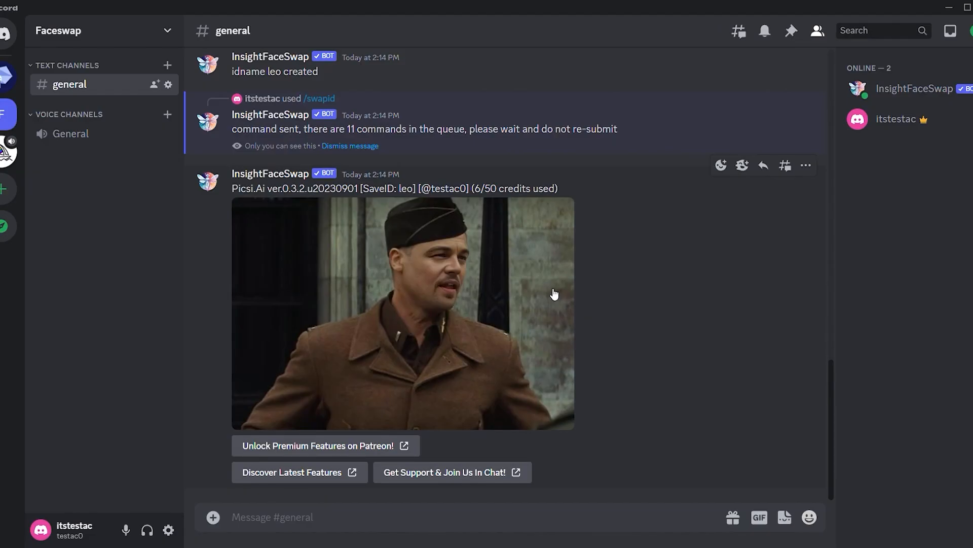
Send /saveid with the Tom Cruise photo attached and idname tom.
type("/")
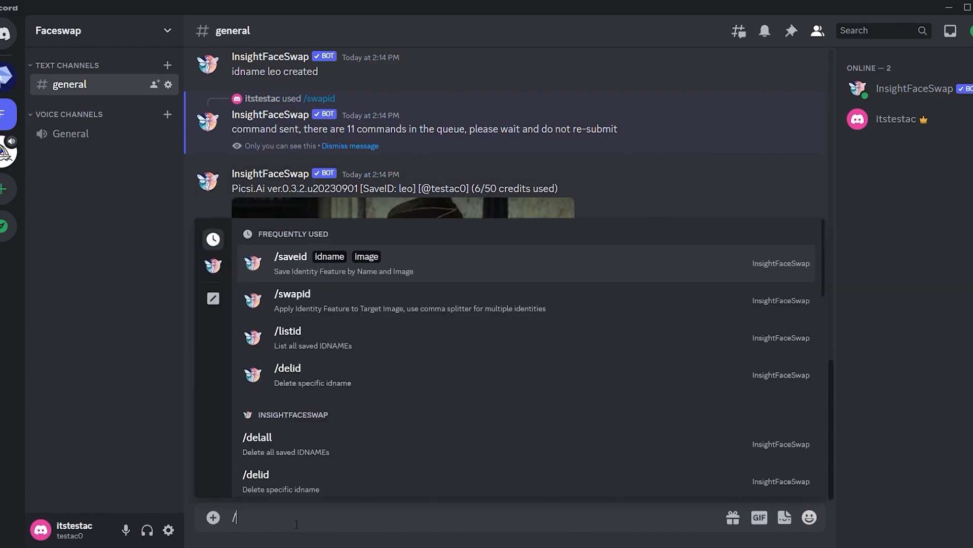
left_click(290, 257)
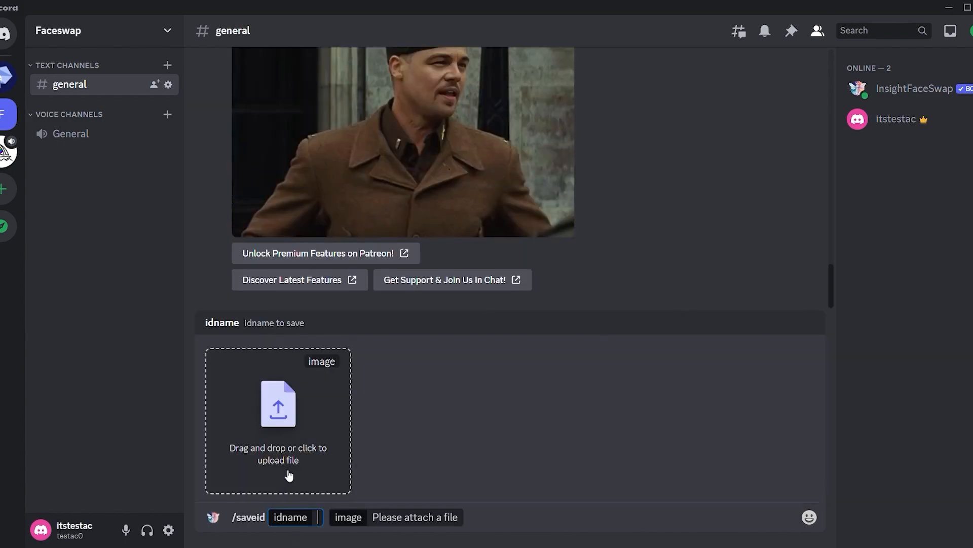
left_click(278, 403)
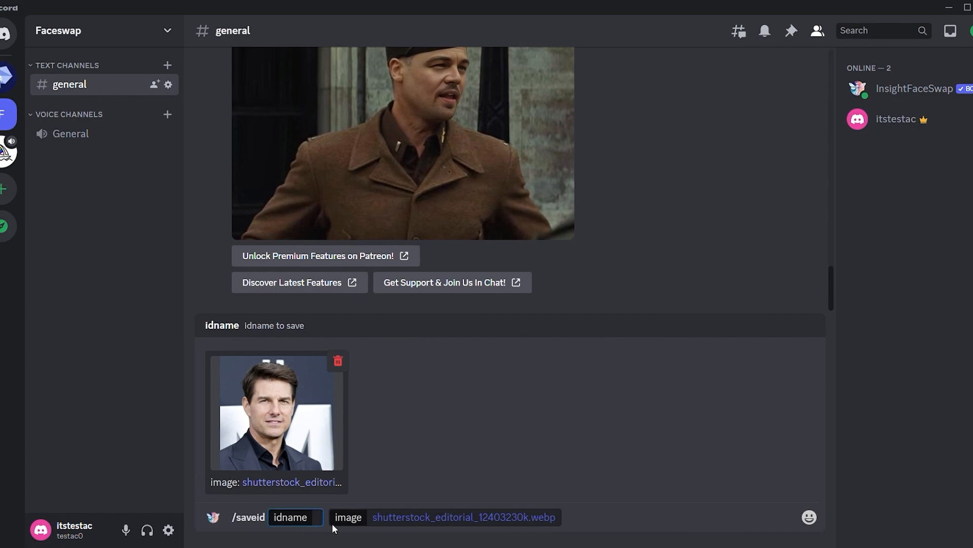
type("tom")
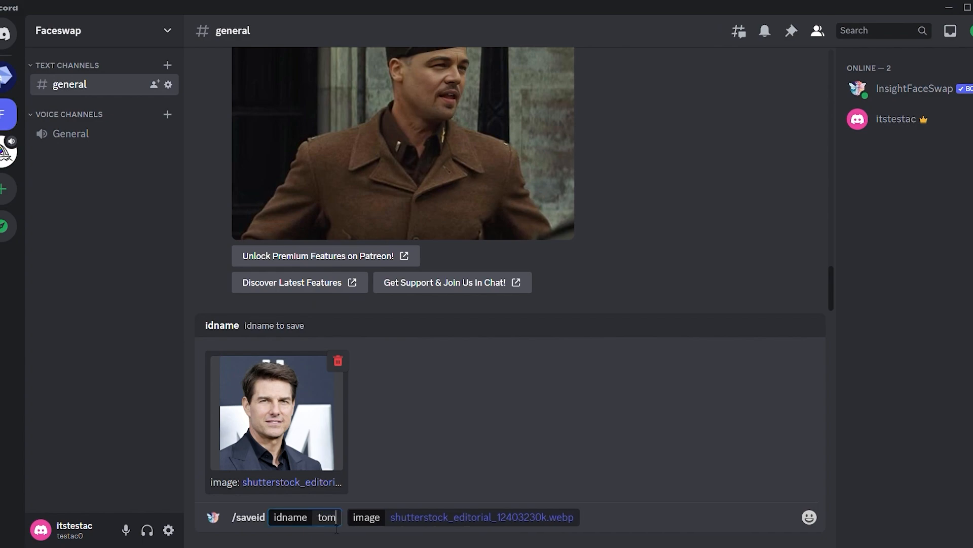
key("Return")
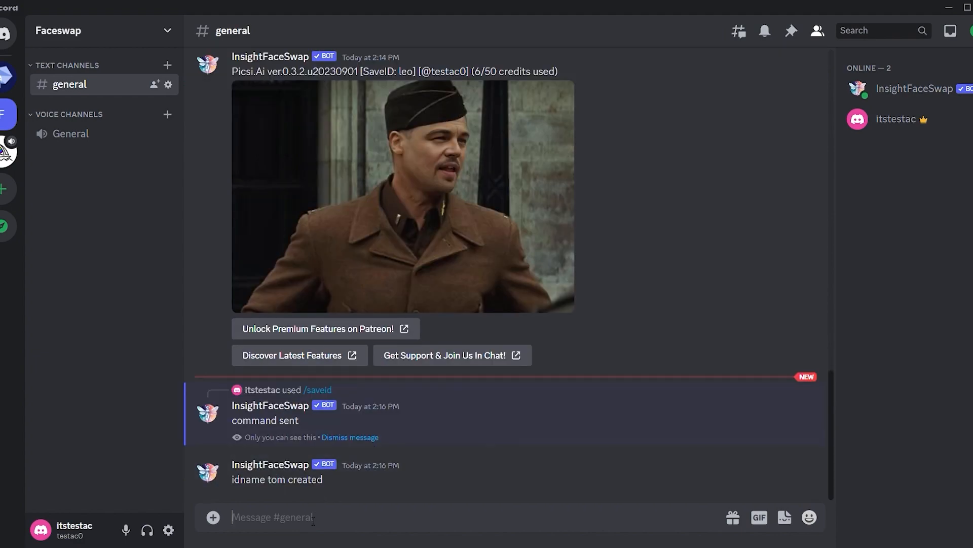
Start /swapid and enter tom as the idname for the Superman photo.
type("/swapid idname image MCDMAOF_EC475.webp")
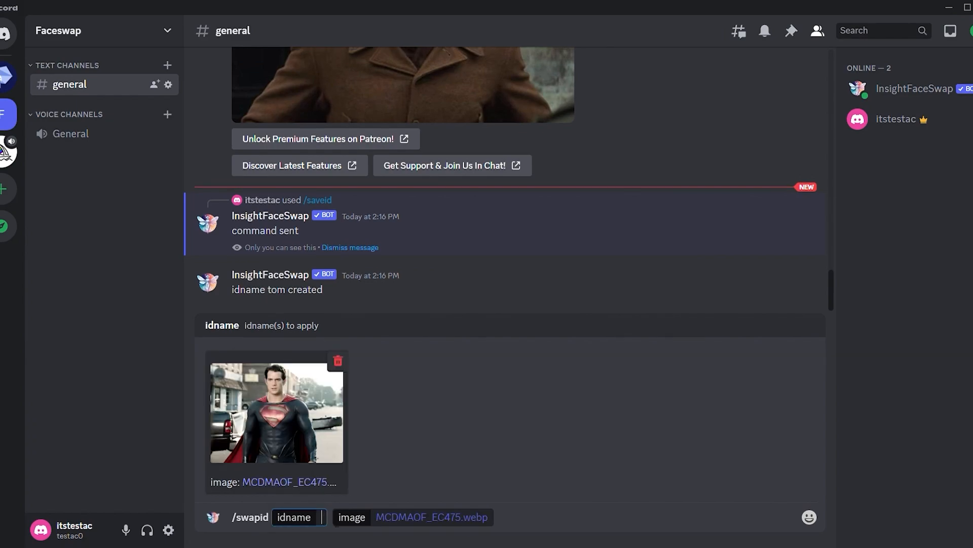
type("tom")
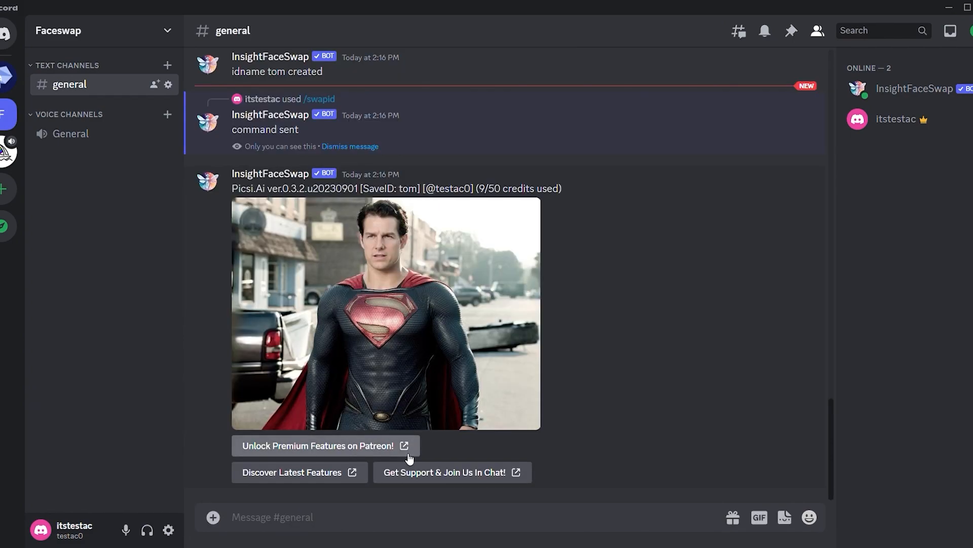
mouse_move(427, 304)
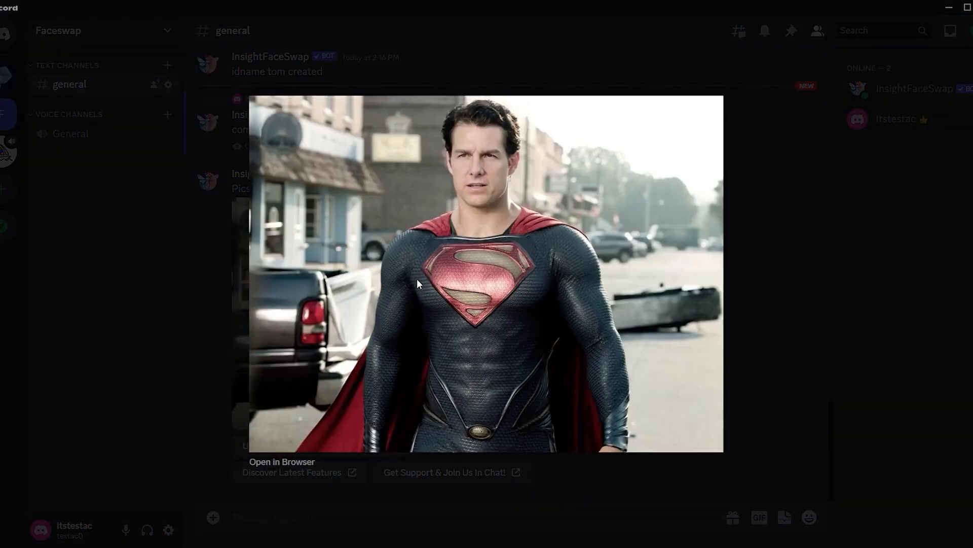
mouse_move(465, 214)
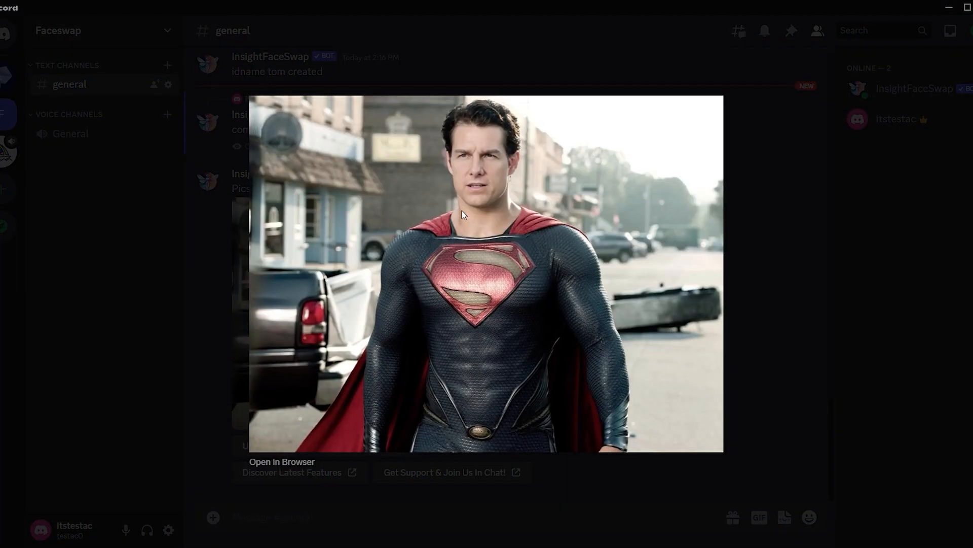
mouse_move(465, 132)
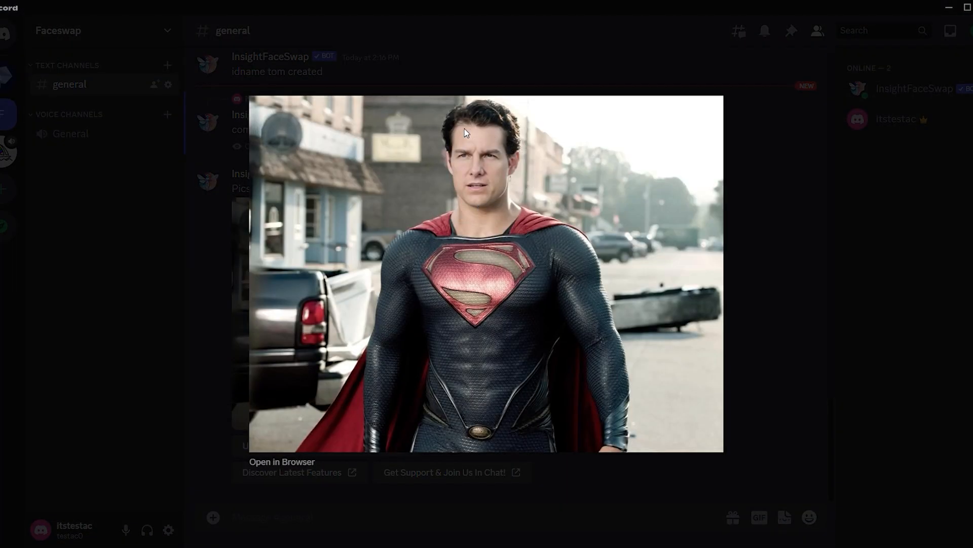
mouse_move(670, 318)
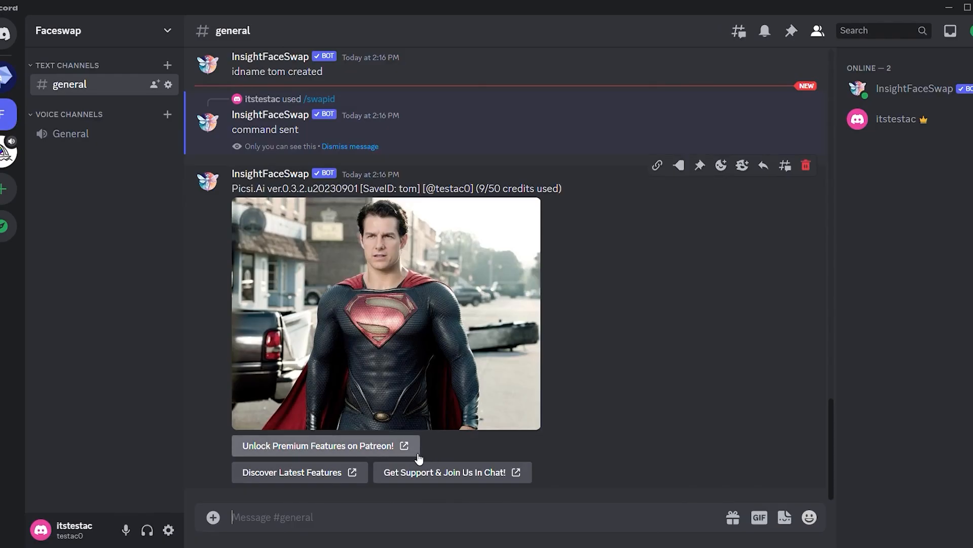
Send /listid and select the current-idname tom line in the bot's reply.
type("/listid")
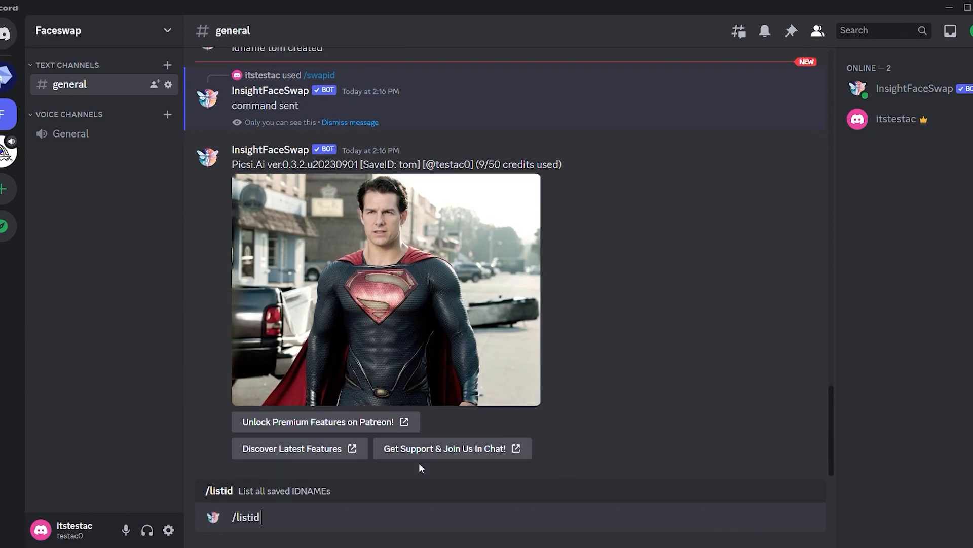
key("Return")
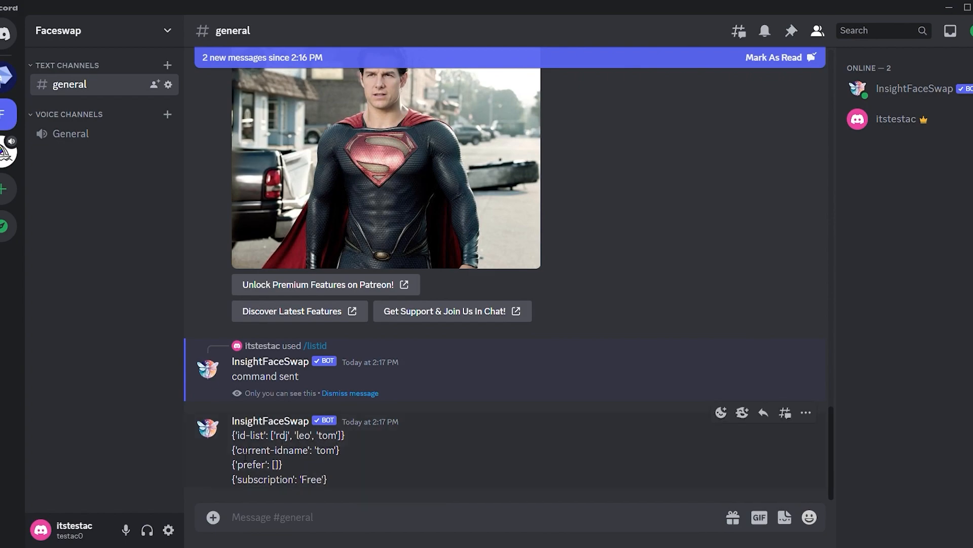
double_click(286, 450)
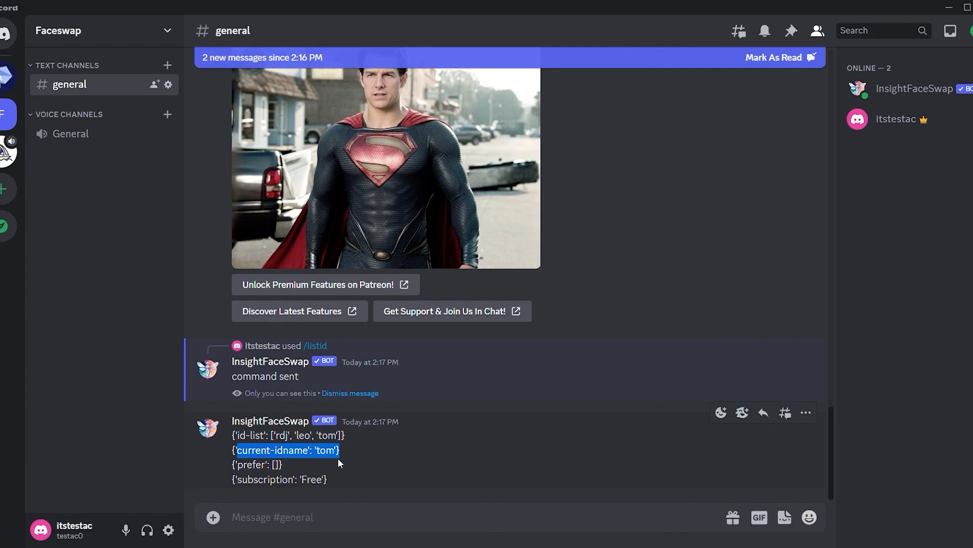
mouse_move(346, 523)
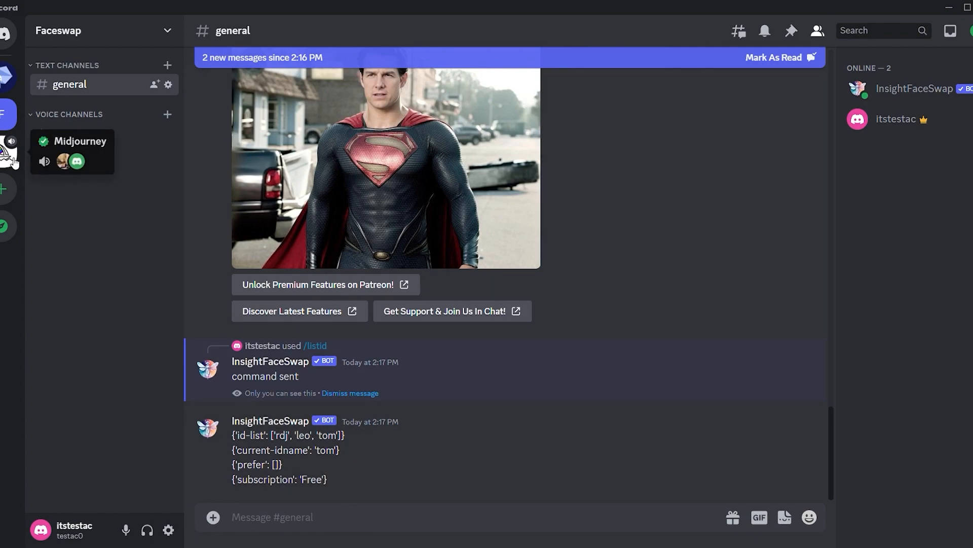
From the Midjourney server, start adding the bot to a server via its profile.
left_click(79, 141)
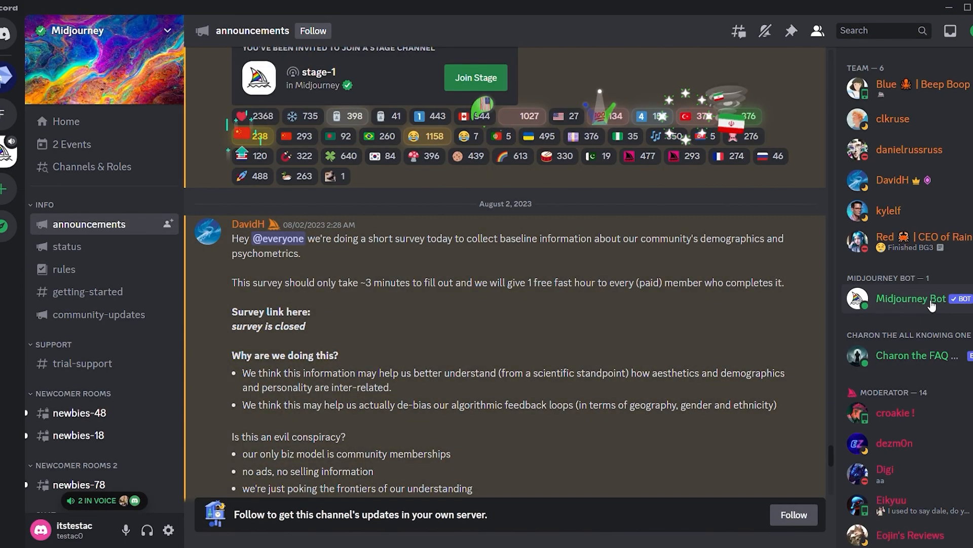
left_click(910, 298)
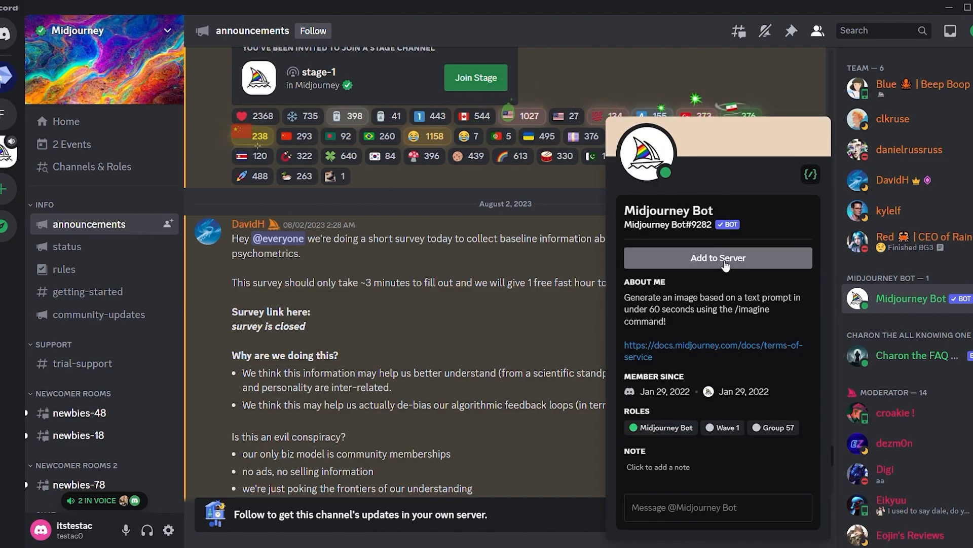
left_click(718, 258)
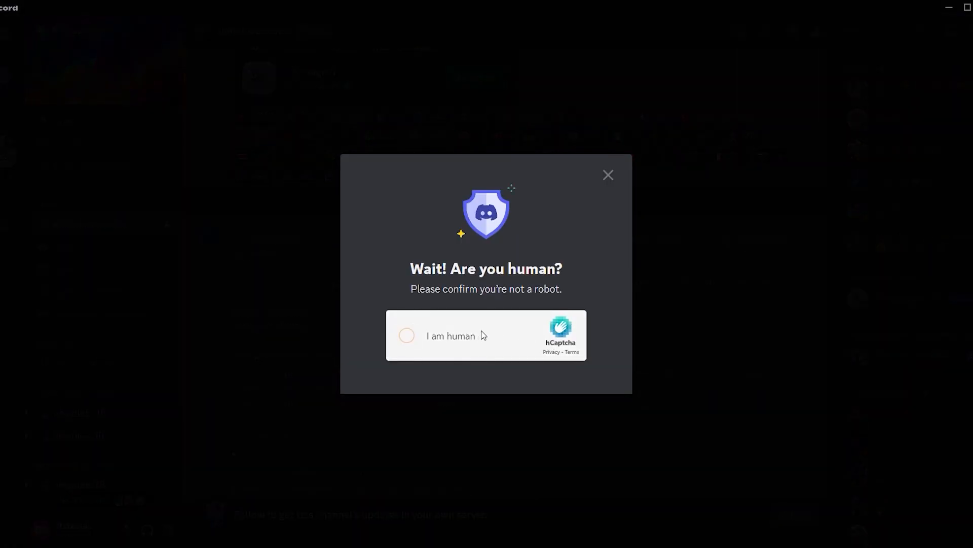
Pass the hCaptcha, authorize BlueWillow for the Faceswap server and go to Faceswap.
left_click(407, 335)
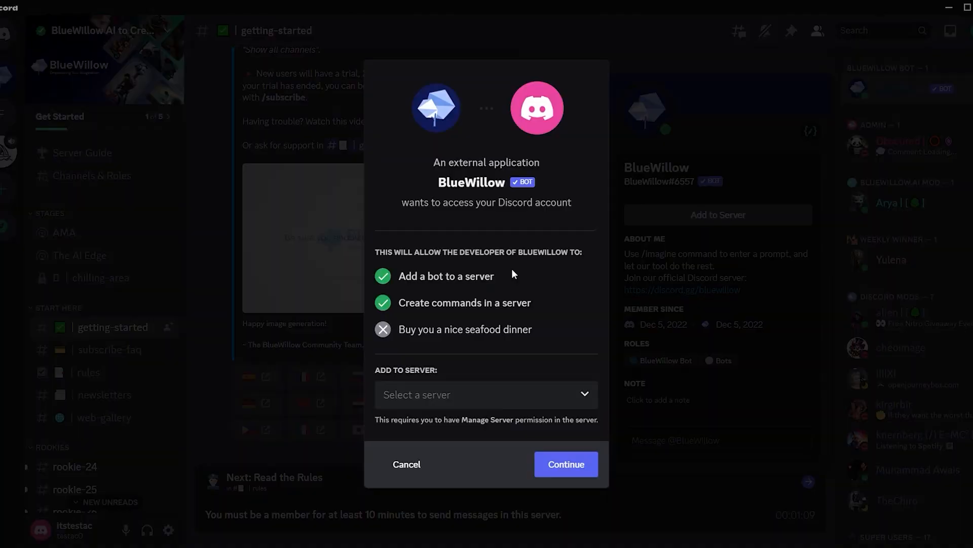
left_click(565, 463)
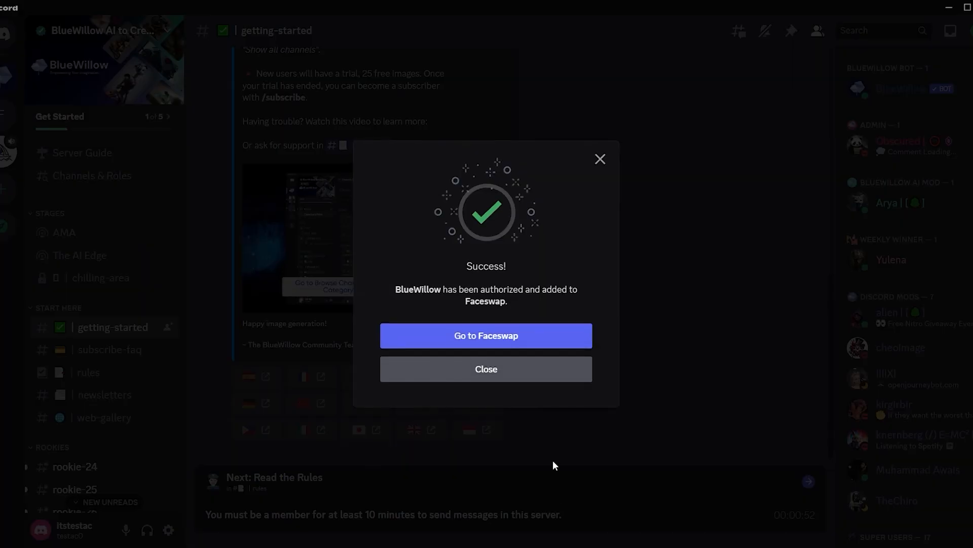
left_click(486, 336)
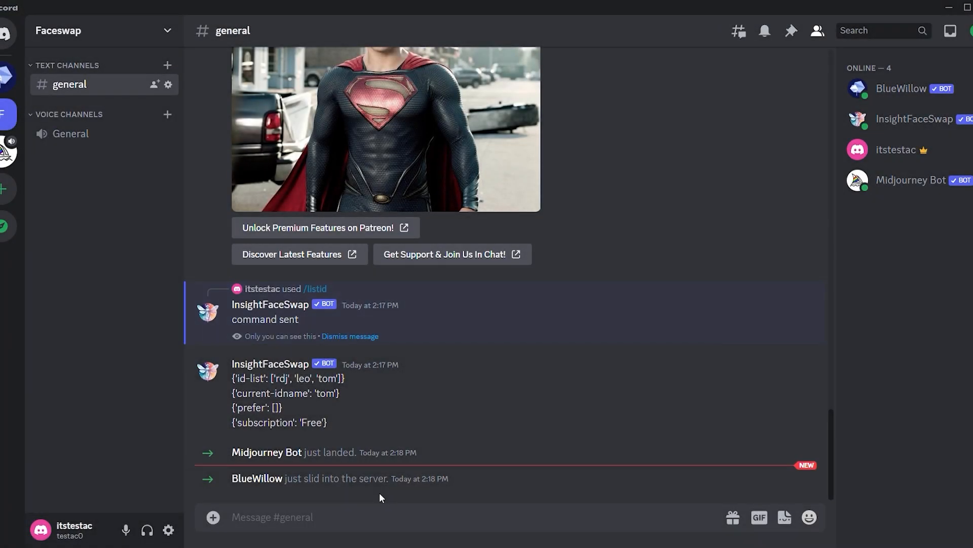
mouse_move(333, 491)
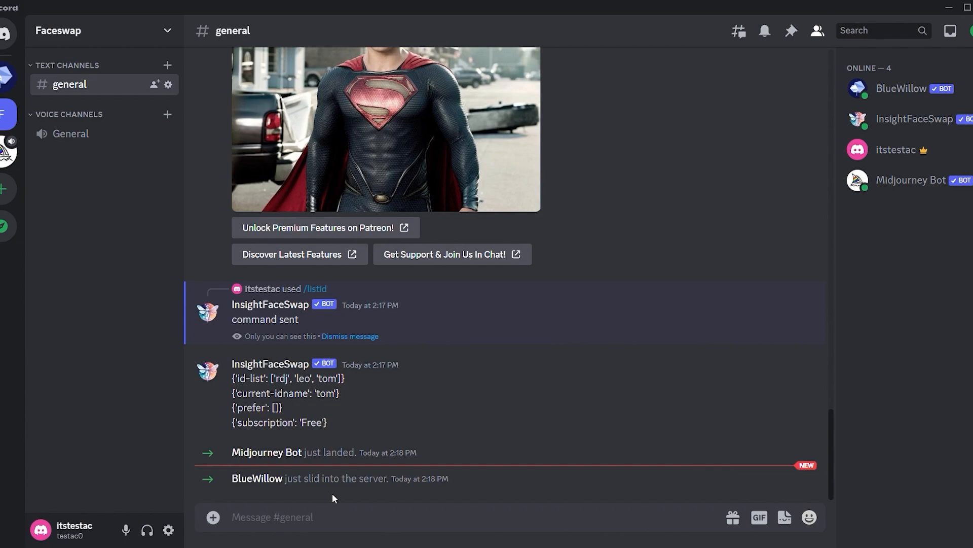
List the available slash commands in #general, showing both bots' /imagine commands.
type("/")
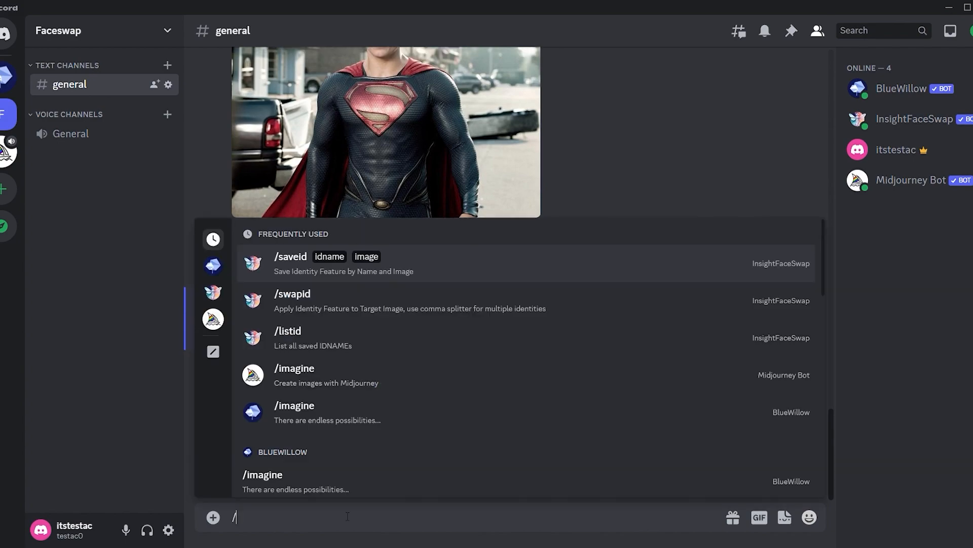
left_click(294, 405)
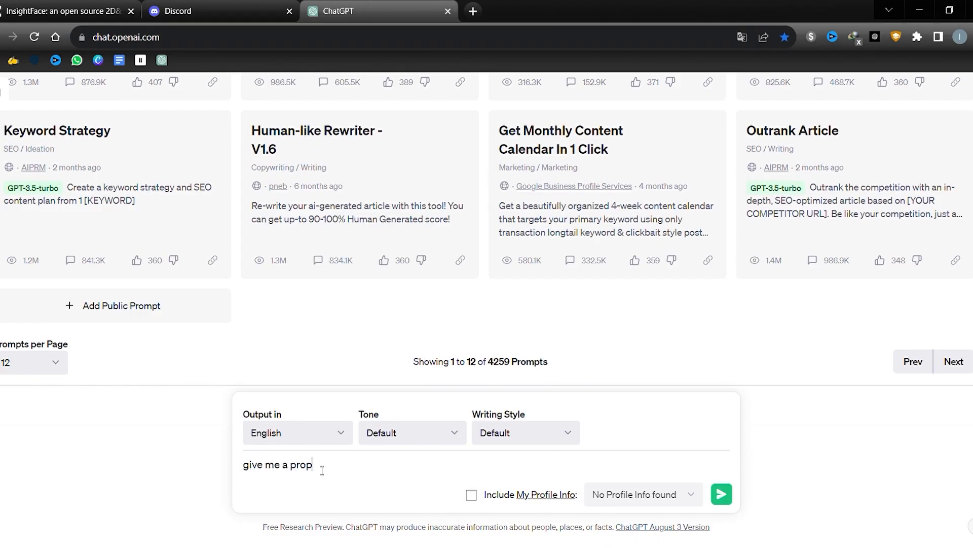
Ask ChatGPT for 'a midjourney prompt about a 16th-century portrayal of a man'.
type("midjourney")
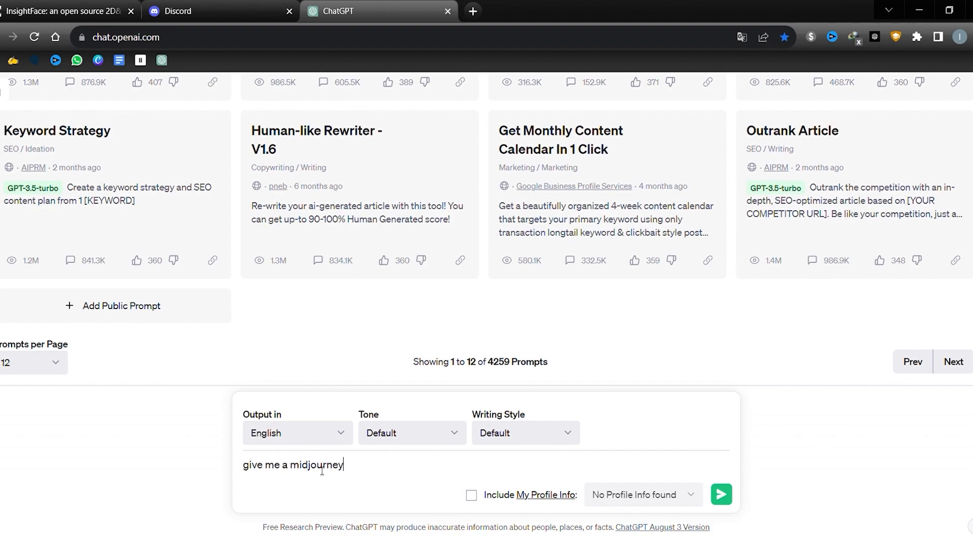
type("prompt about")
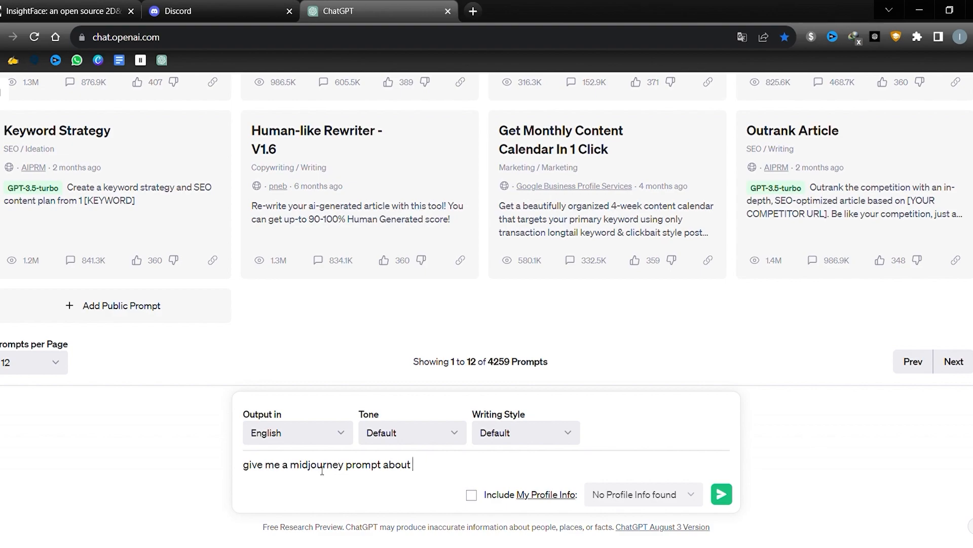
type("a 16th-century")
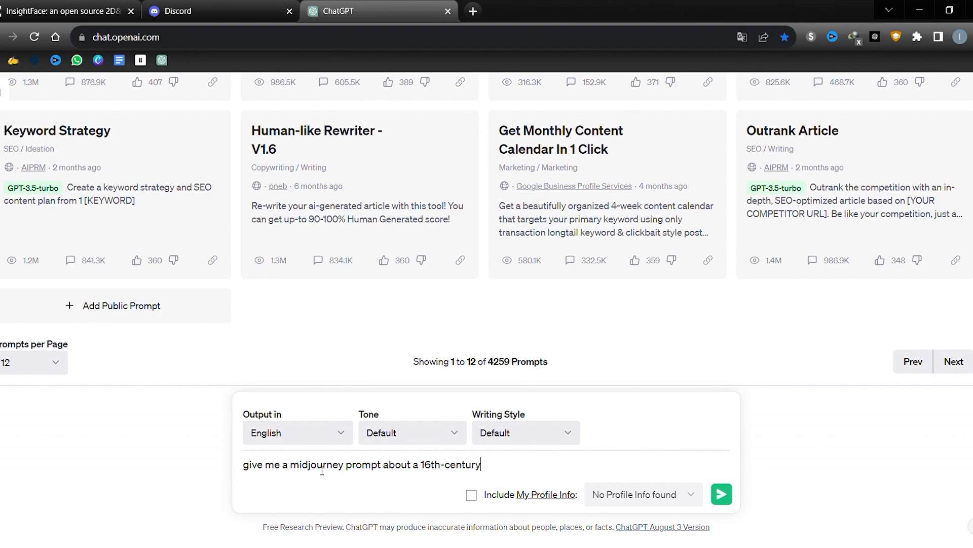
type("portrayal of a man")
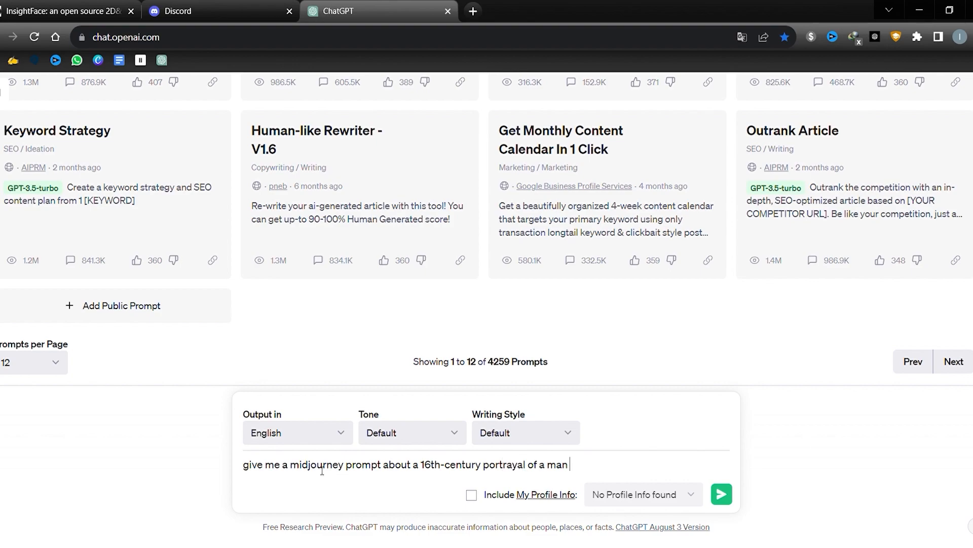
left_click(721, 494)
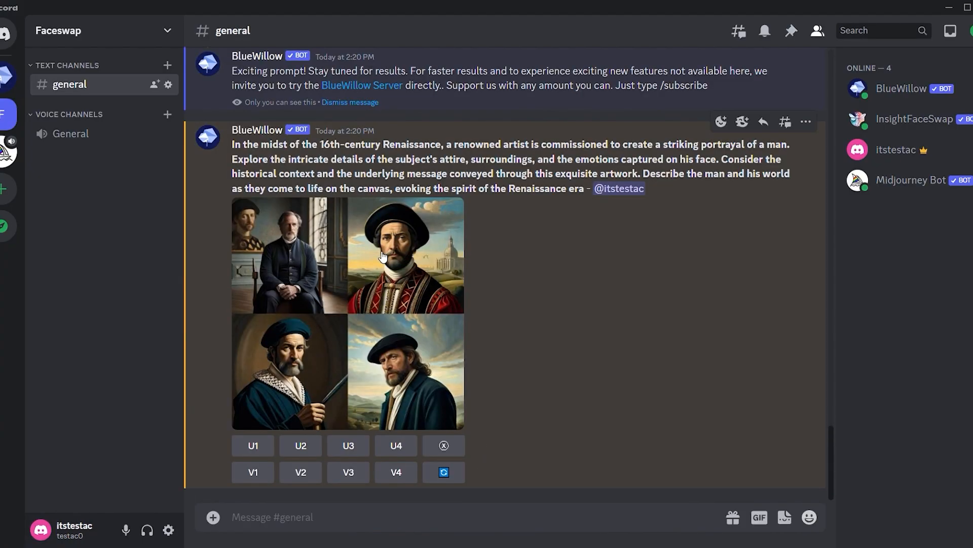
Upscale the second portrait (U2) from BlueWillow's four-image grid.
left_click(300, 445)
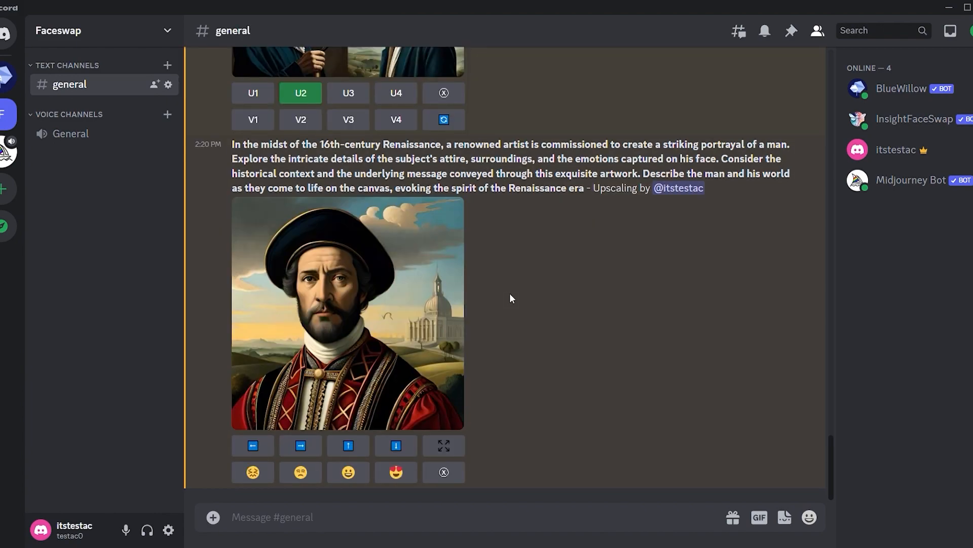
mouse_move(506, 298)
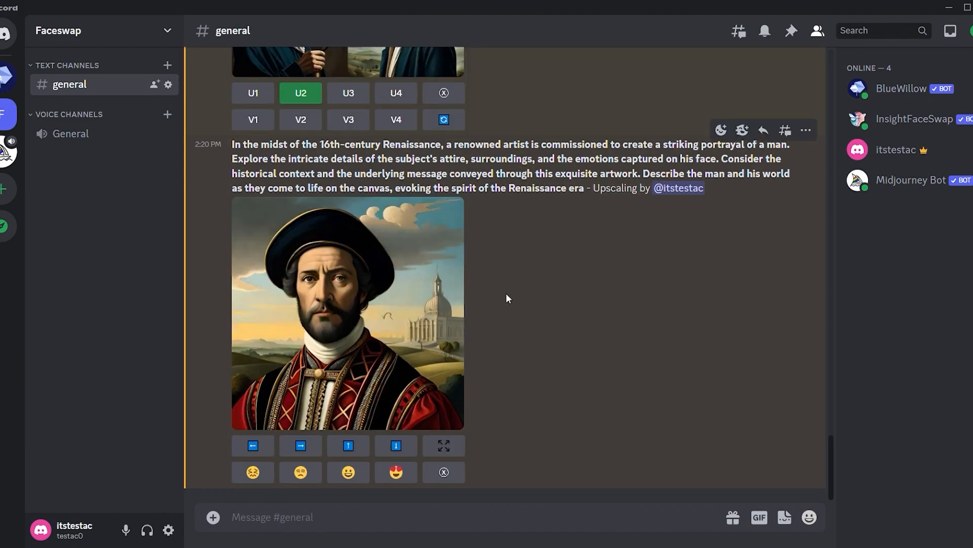
mouse_move(362, 287)
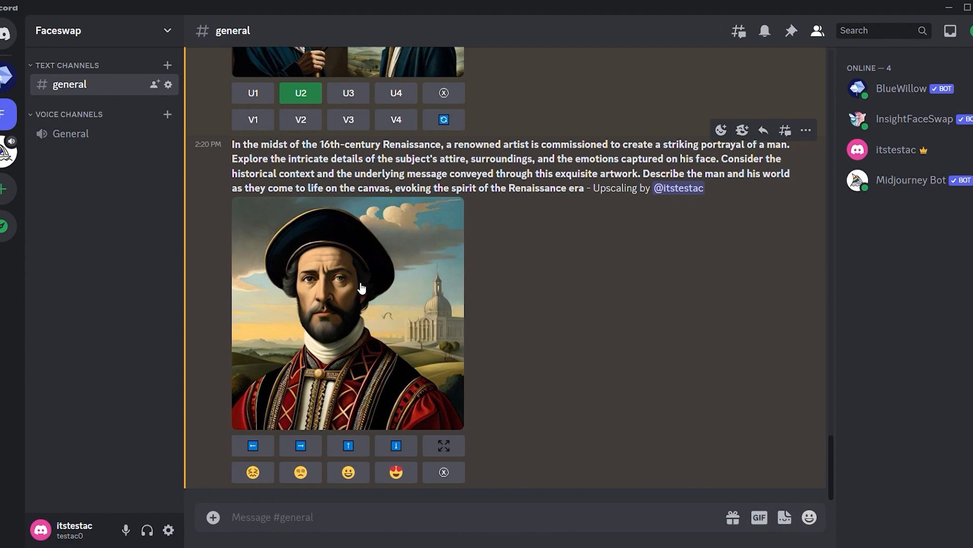
Run the INSwapper app on the upscaled portrait to apply the saved tom face.
right_click(362, 287)
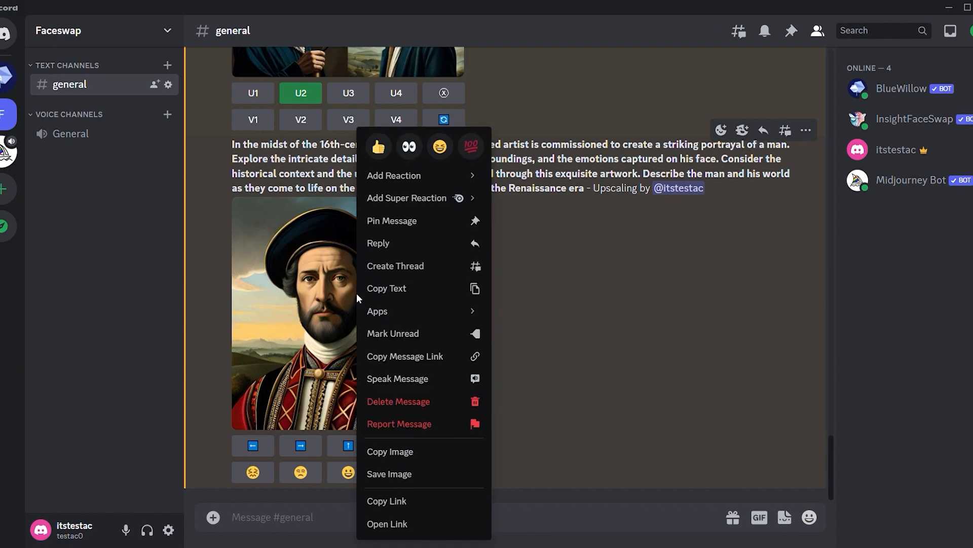
left_click(377, 310)
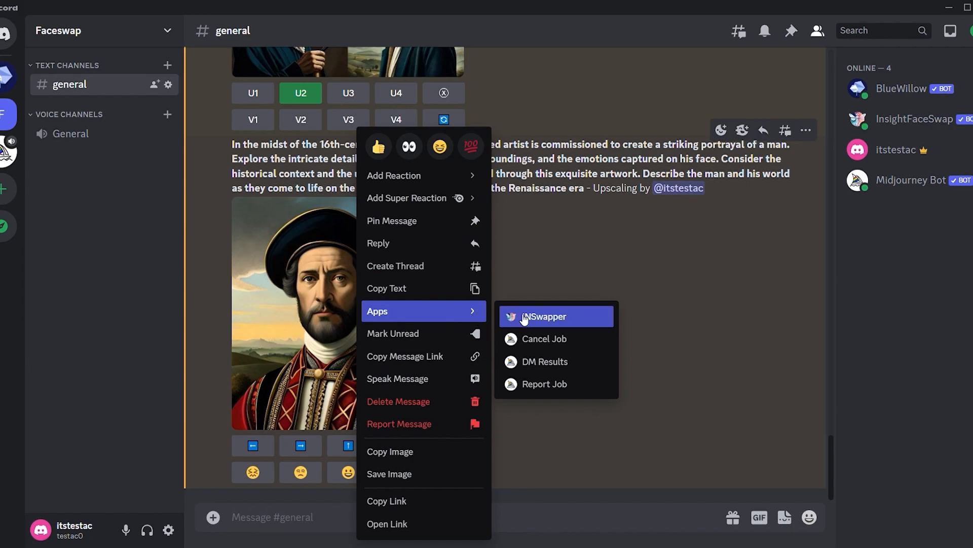
mouse_move(552, 322)
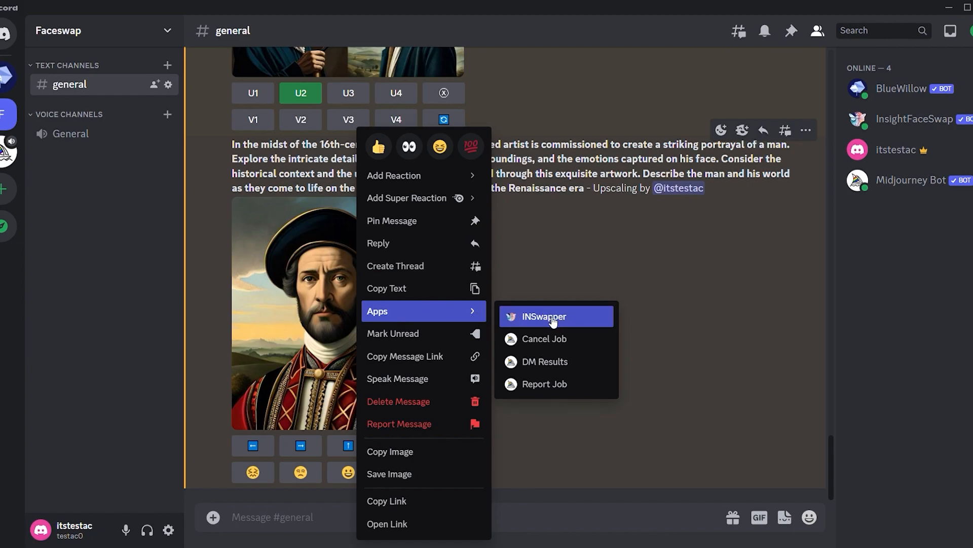
left_click(543, 316)
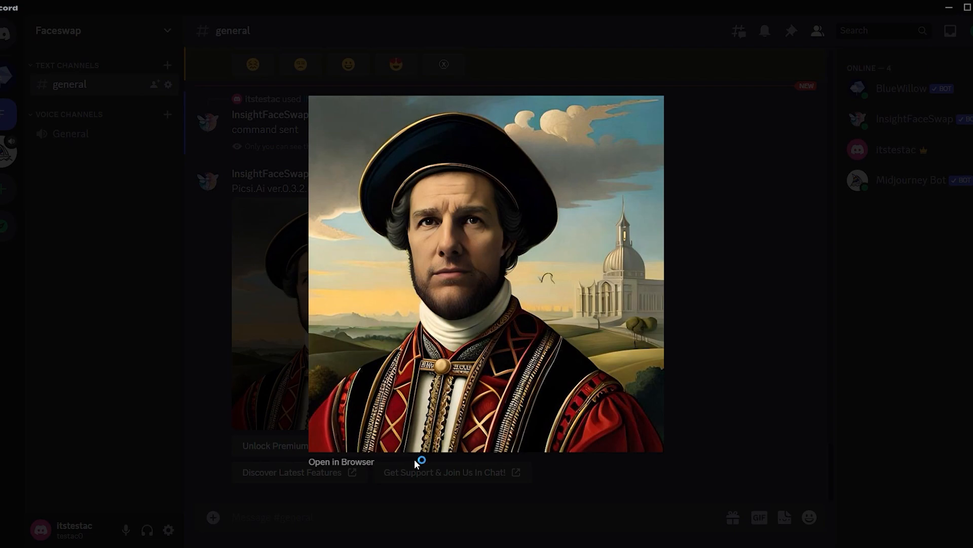
mouse_move(710, 381)
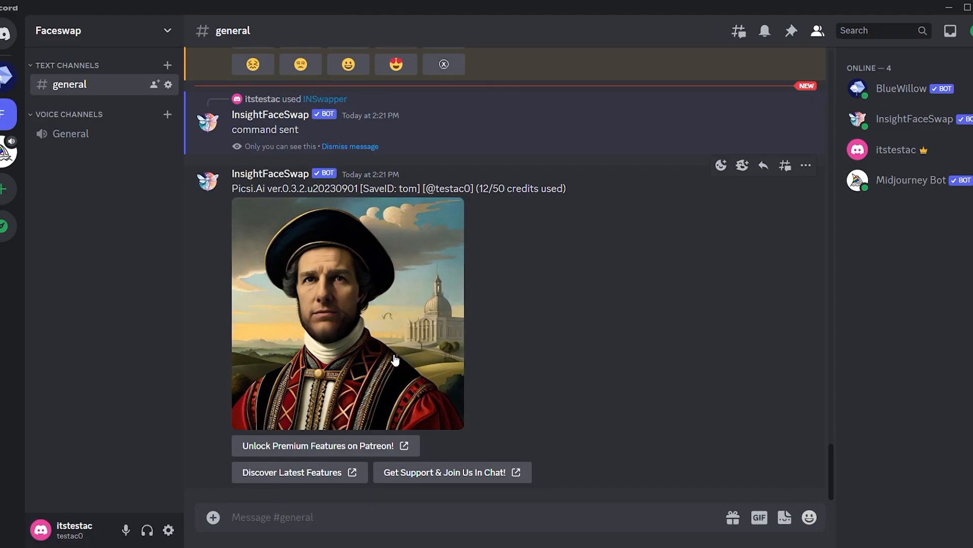
Copy the upscaled portrait, run /swapid with idname rdj on it, and view the result full size.
right_click(348, 305)
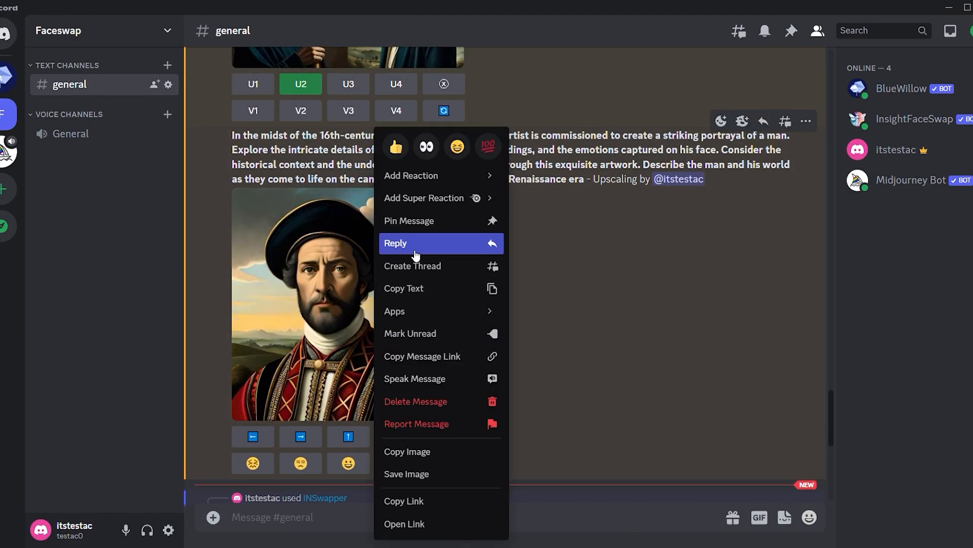
mouse_move(422, 451)
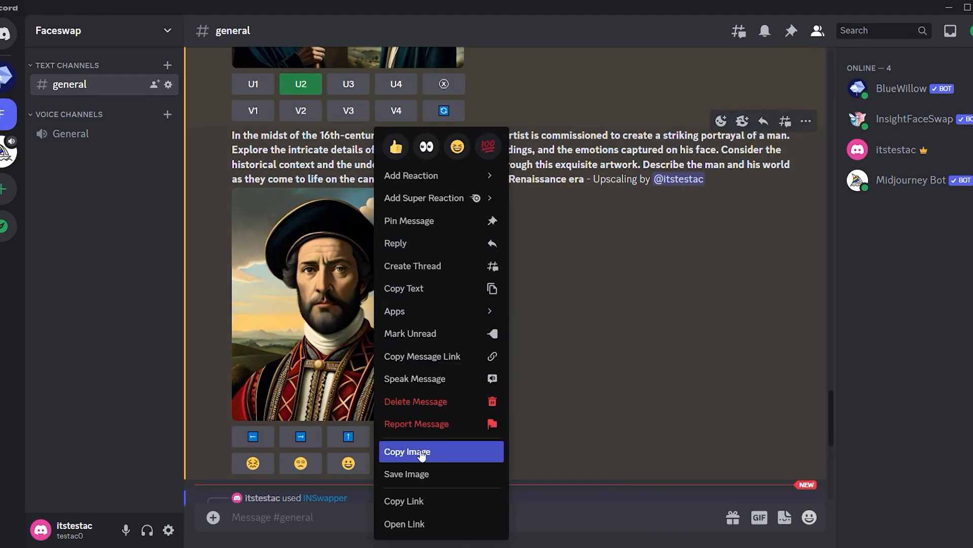
mouse_move(425, 473)
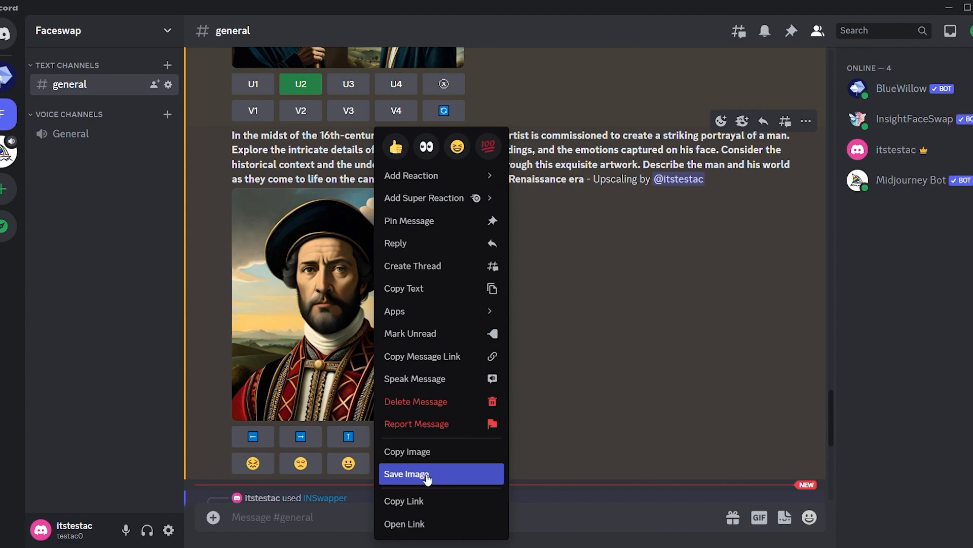
type("/")
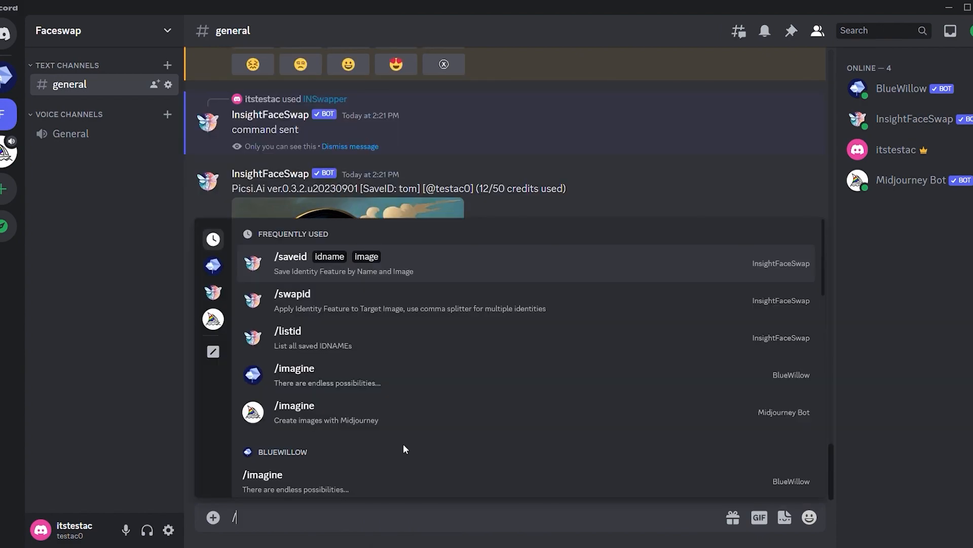
type("swapid idname")
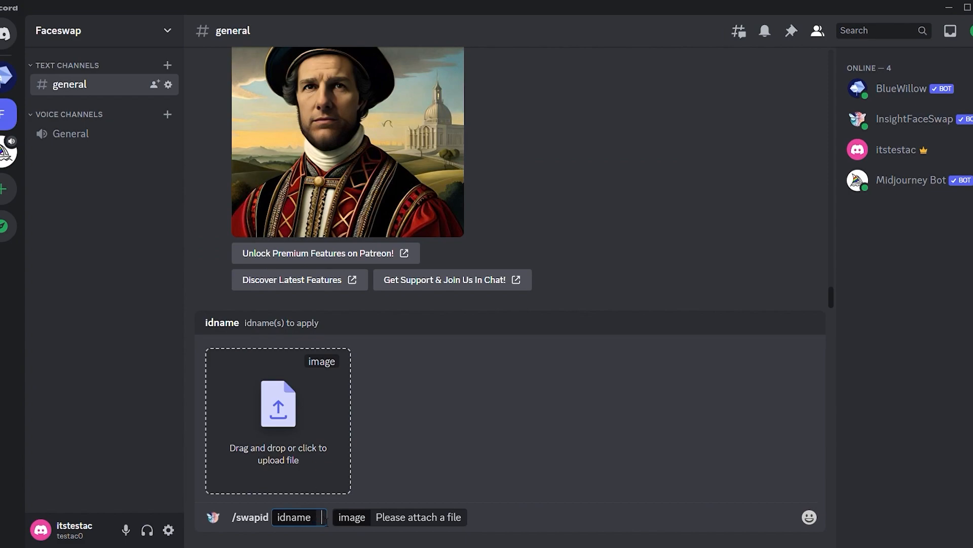
type("rd")
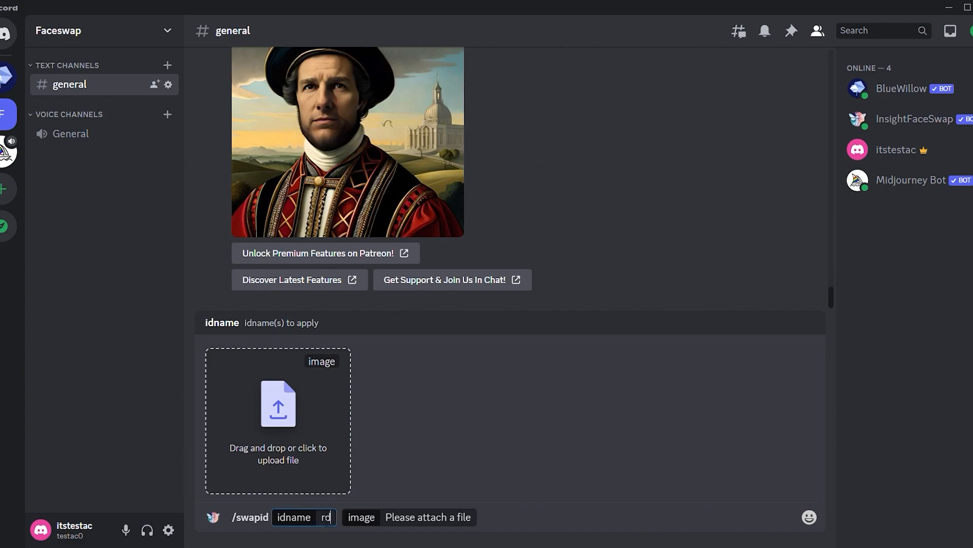
left_click(278, 419)
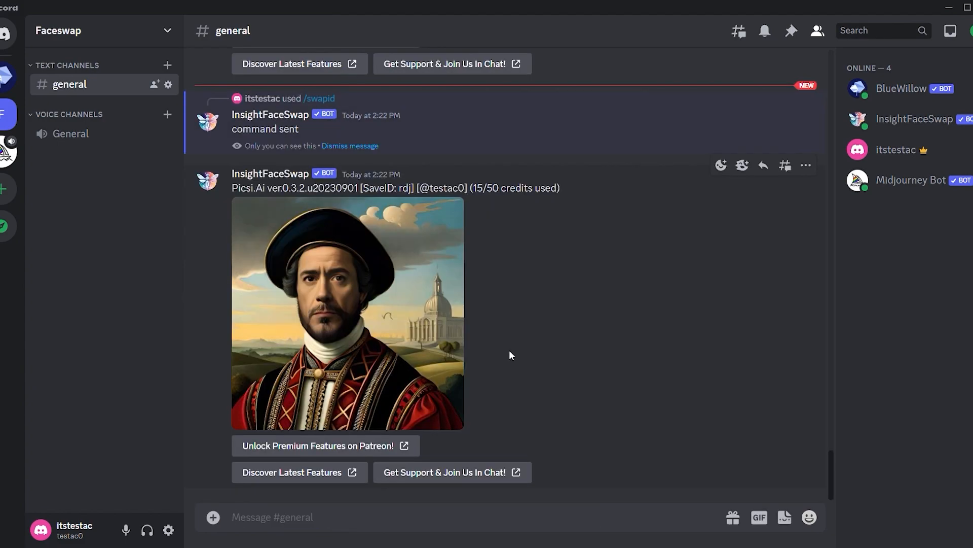
left_click(346, 311)
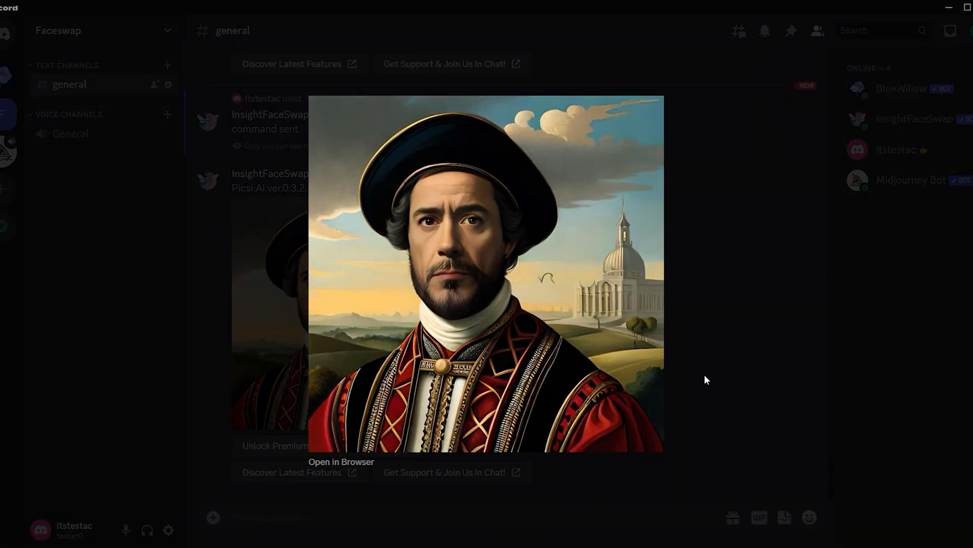